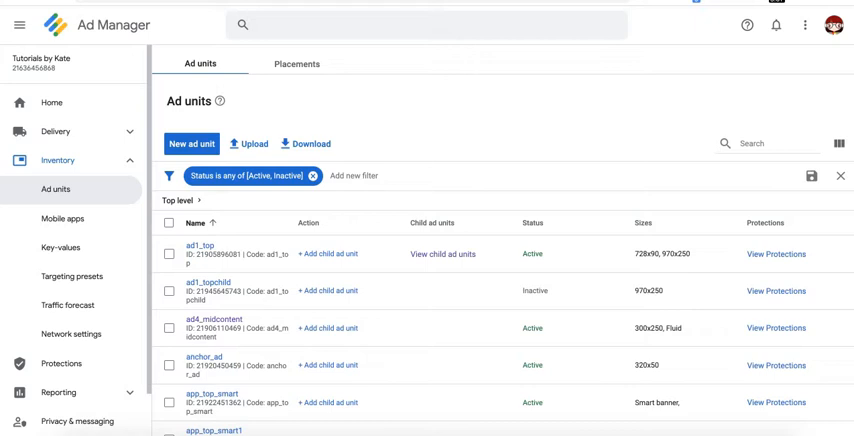
mouse_move(438, 167)
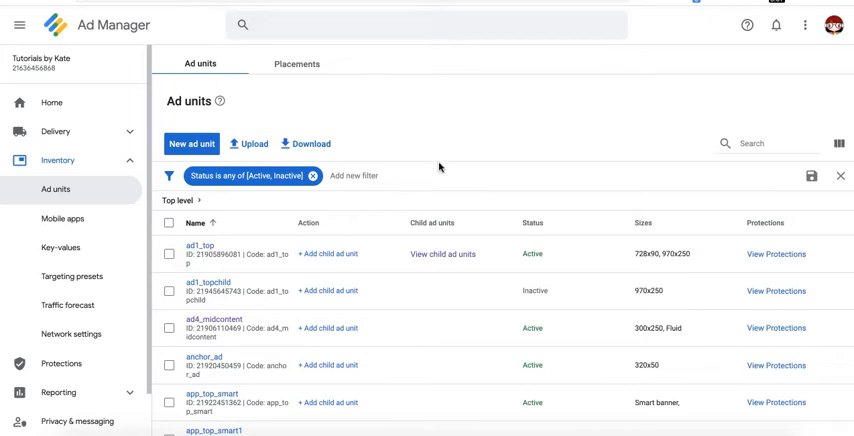
mouse_move(350, 98)
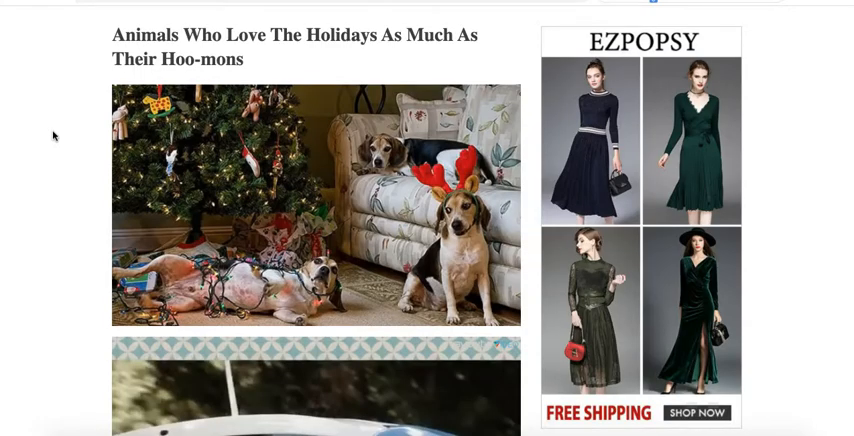
Scroll down the demo magazine page to show the floating outstream video ad playing
scroll(down, 3)
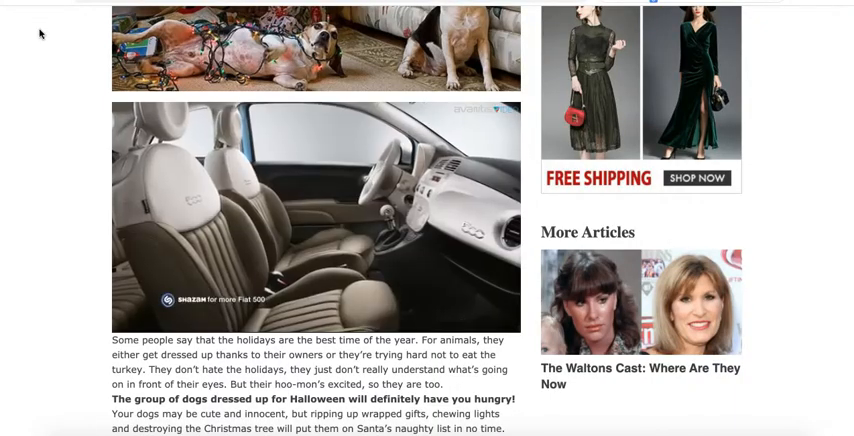
scroll(down, 3)
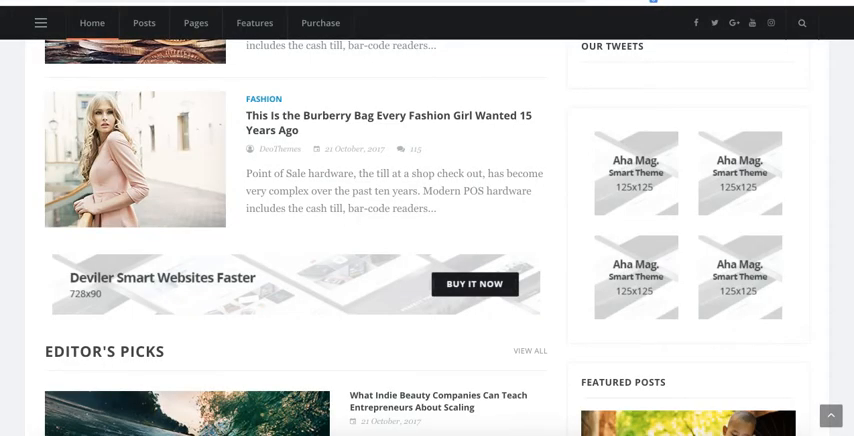
mouse_move(793, 290)
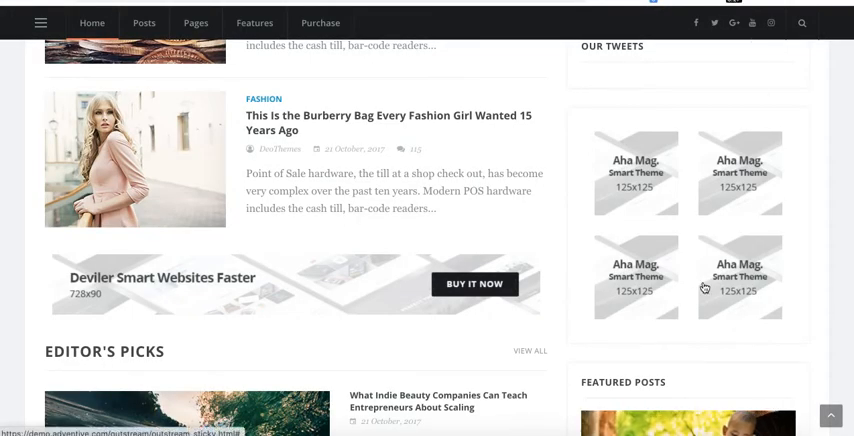
mouse_move(556, 189)
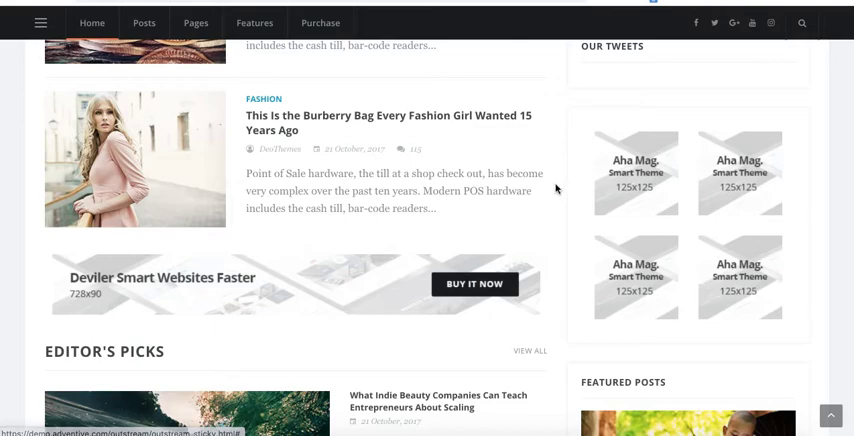
scroll(down, 3)
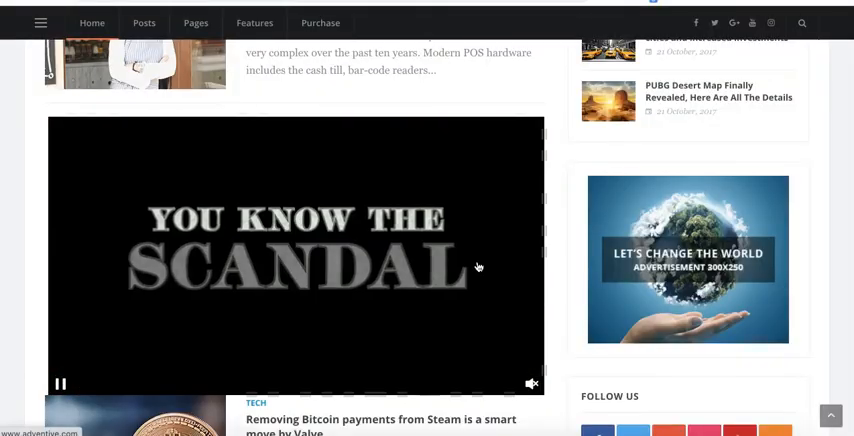
scroll(down, 3)
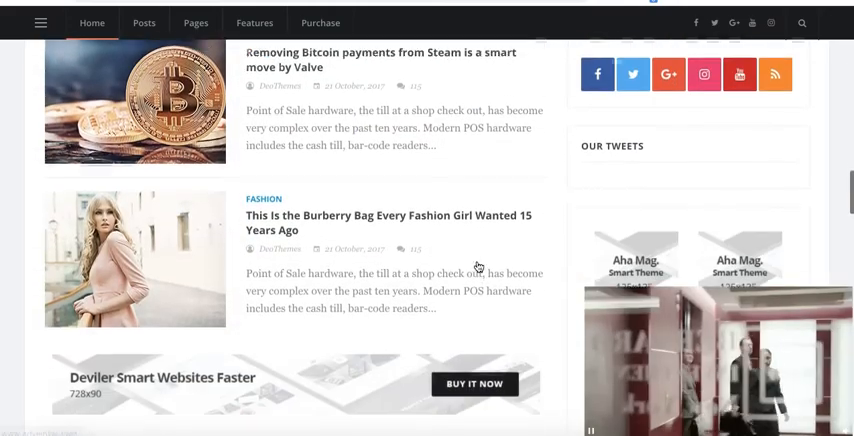
scroll(down, 3)
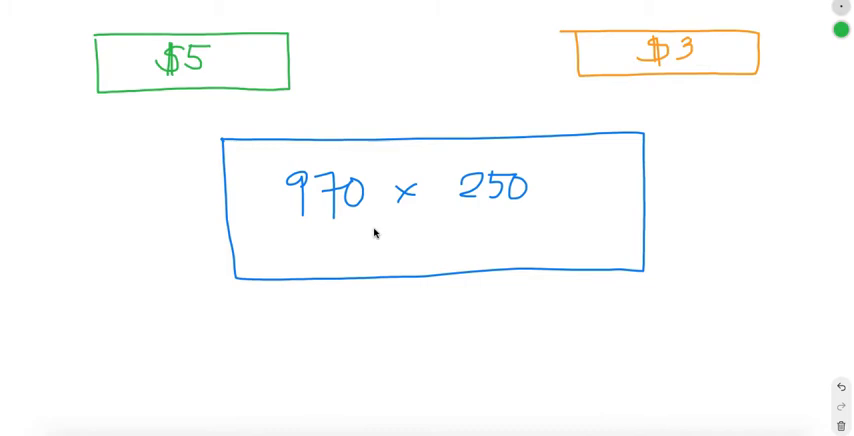
mouse_move(284, 113)
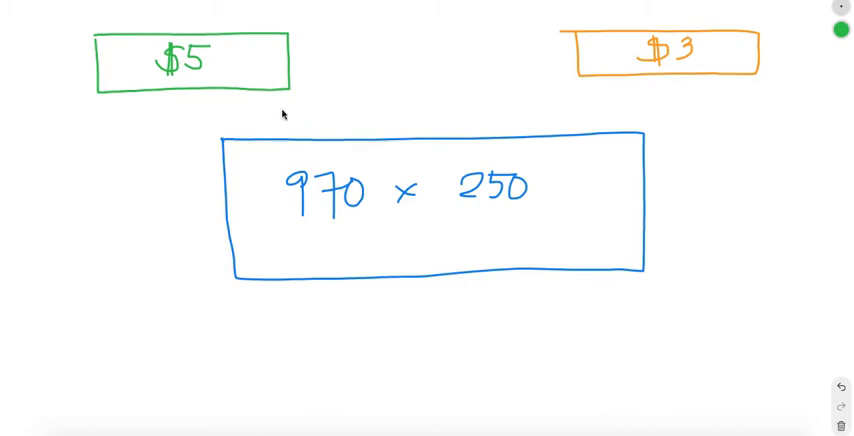
mouse_move(186, 95)
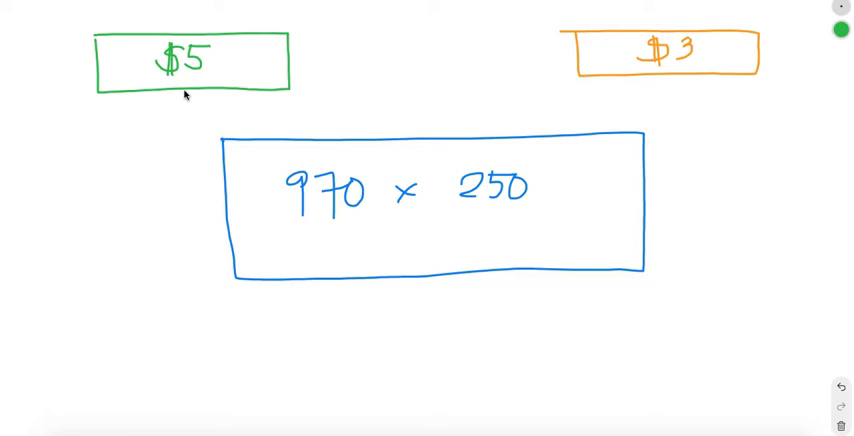
drag(175, 90, 205, 200)
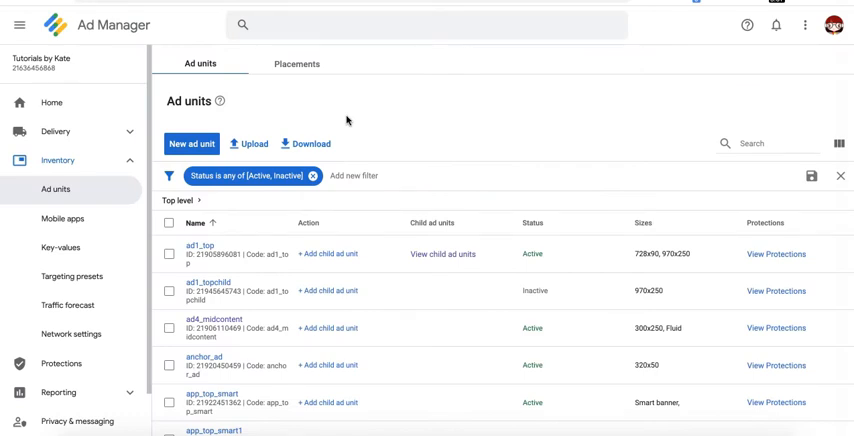
mouse_move(57, 160)
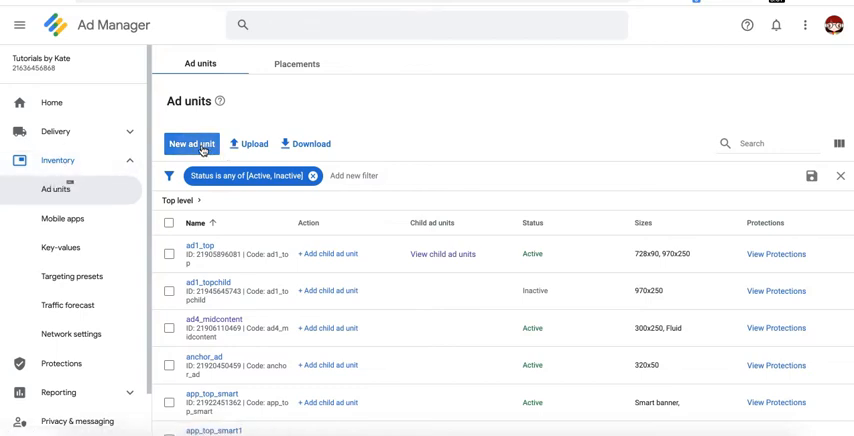
Start a new ad unit and begin entering its name, sample_outstream then sample_leade
click(196, 143)
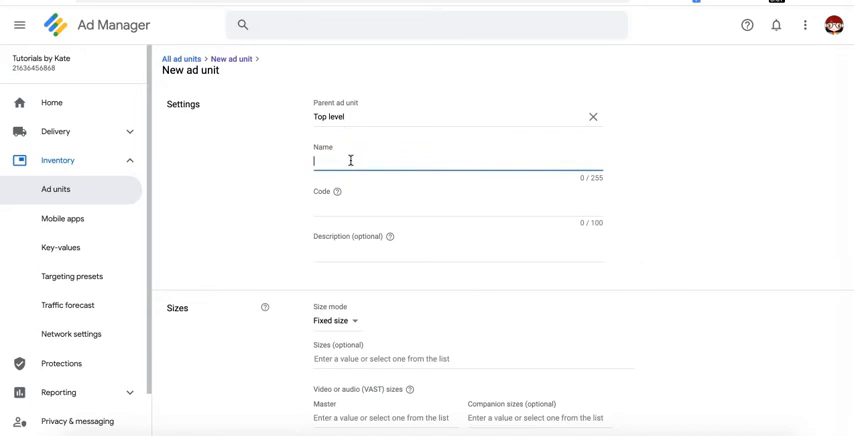
text(sample_outstream)
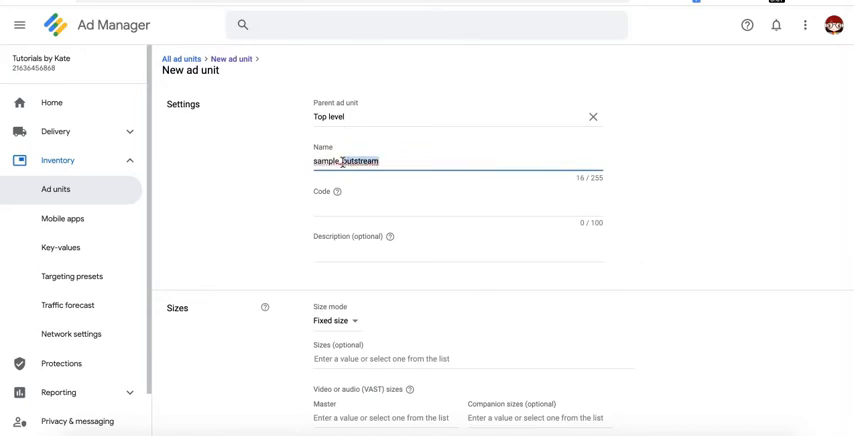
text(sample_leaderboard_atf)
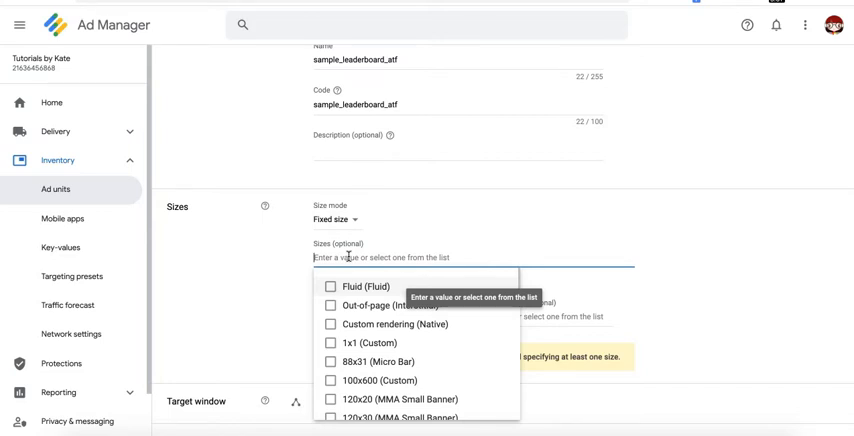
Add the 970x250 and Out-of-page interstitial sizes to the sample_leaderboard_atf ad unit
text(970x250)
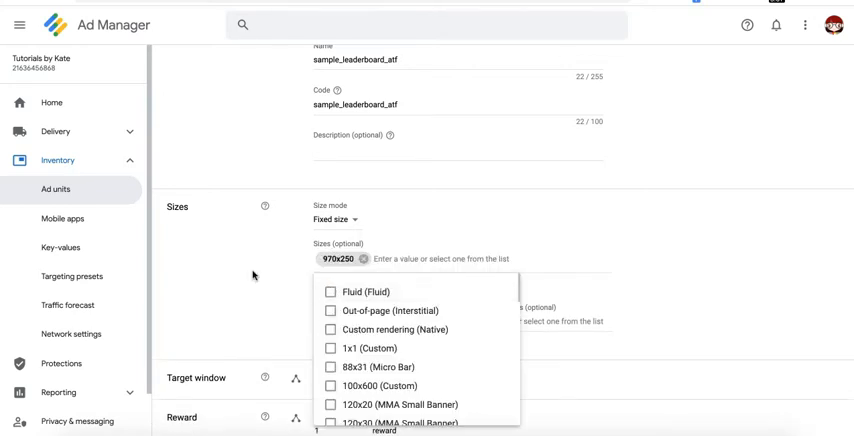
click(396, 163)
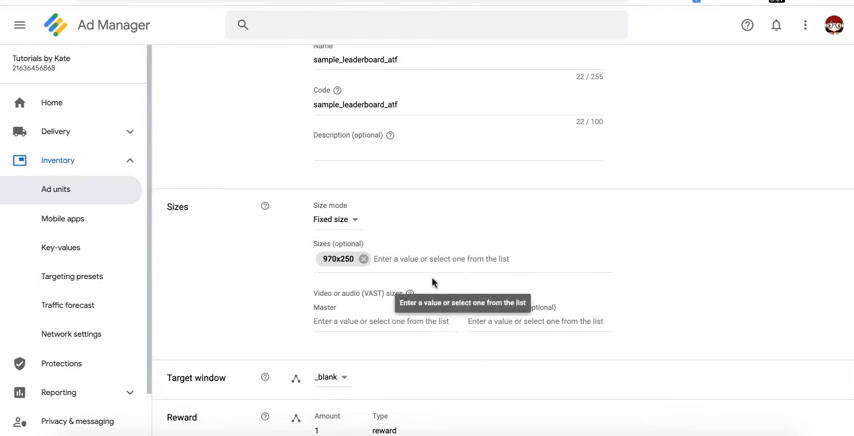
mouse_move(280, 277)
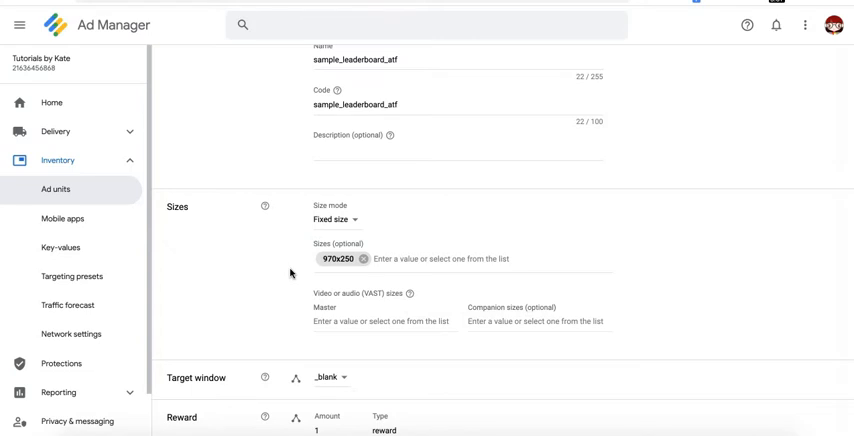
mouse_move(288, 243)
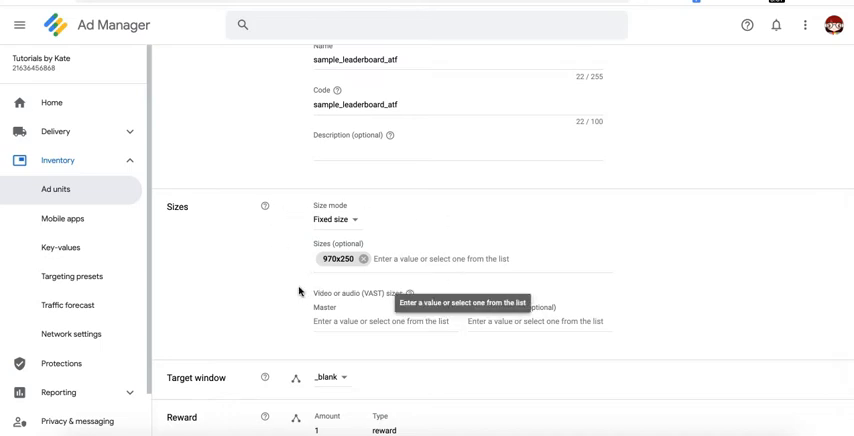
mouse_move(264, 281)
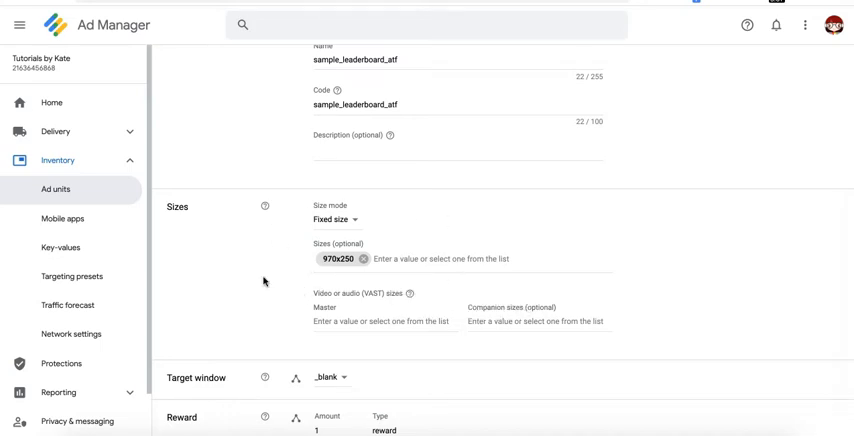
mouse_move(395, 272)
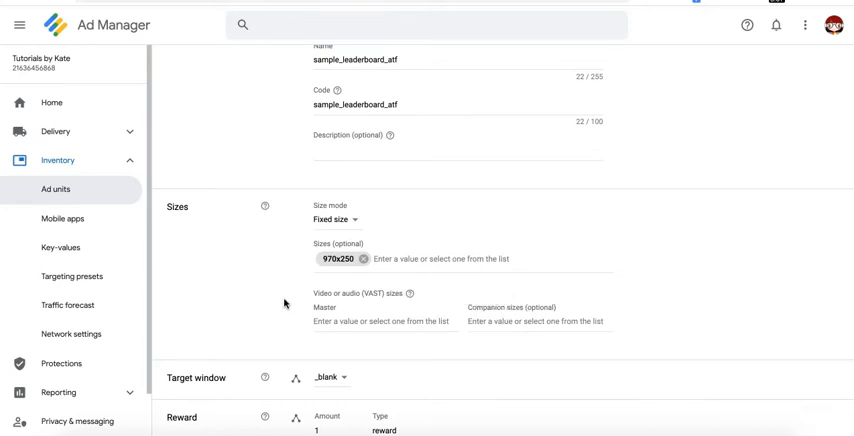
mouse_move(166, 23)
text(out)
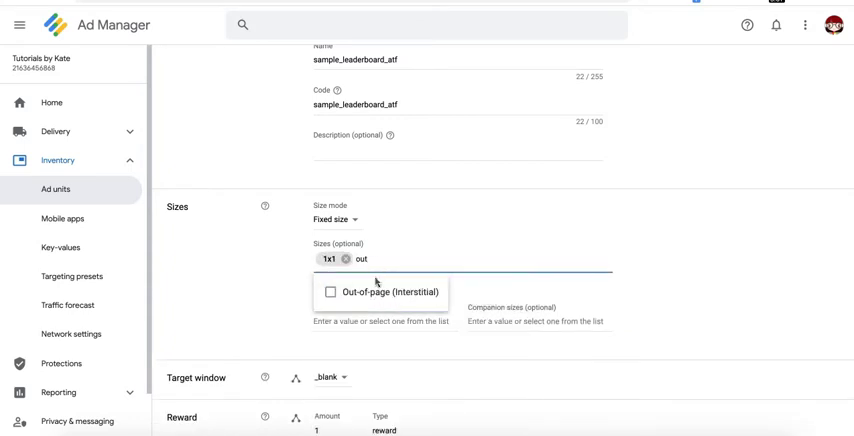
click(388, 292)
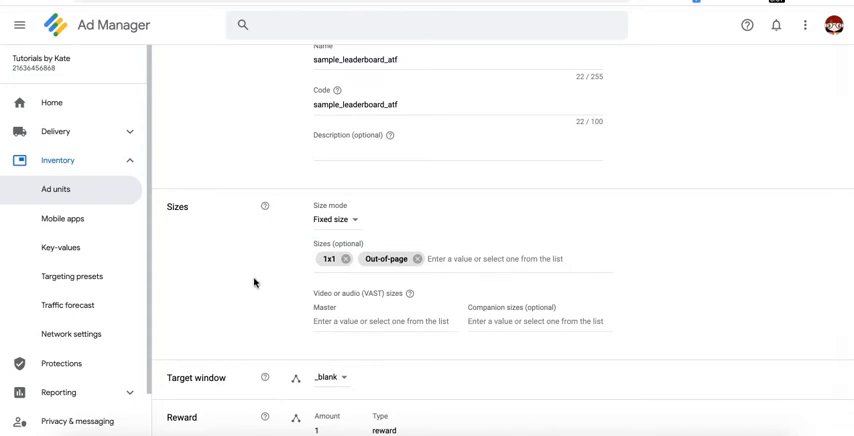
mouse_move(343, 258)
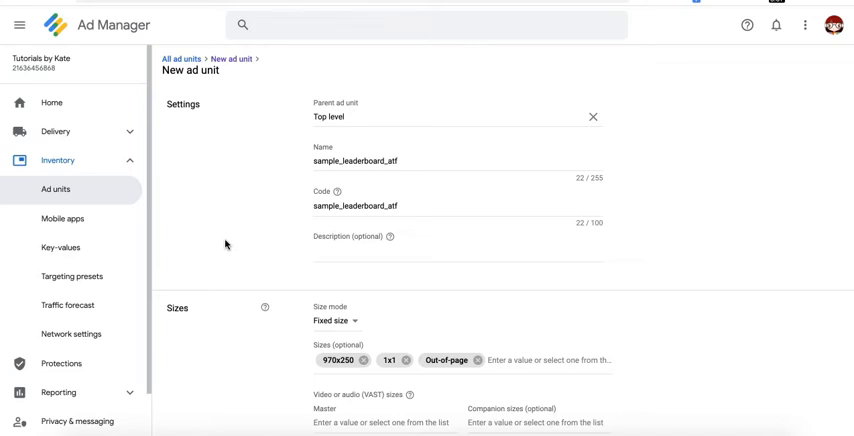
mouse_move(686, 124)
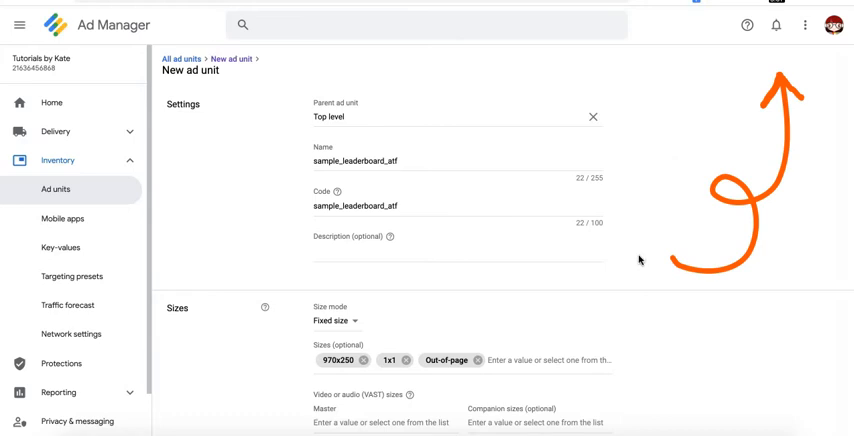
Leave the ad unit form and go to the Delivery > Orders list
scroll(down, 3)
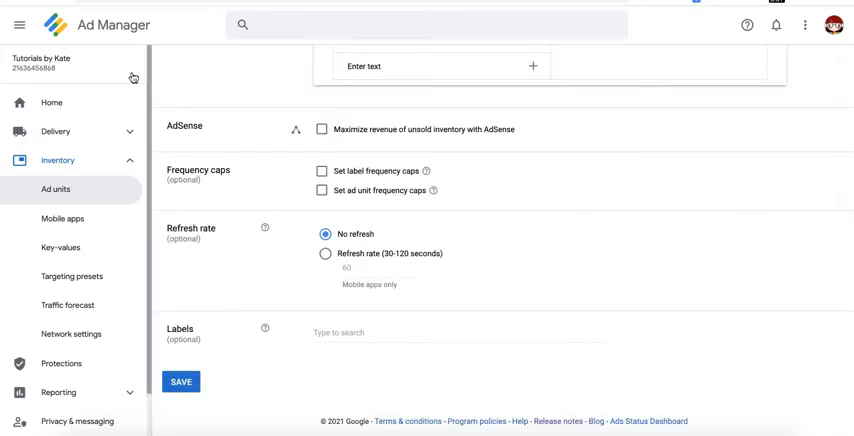
click(54, 131)
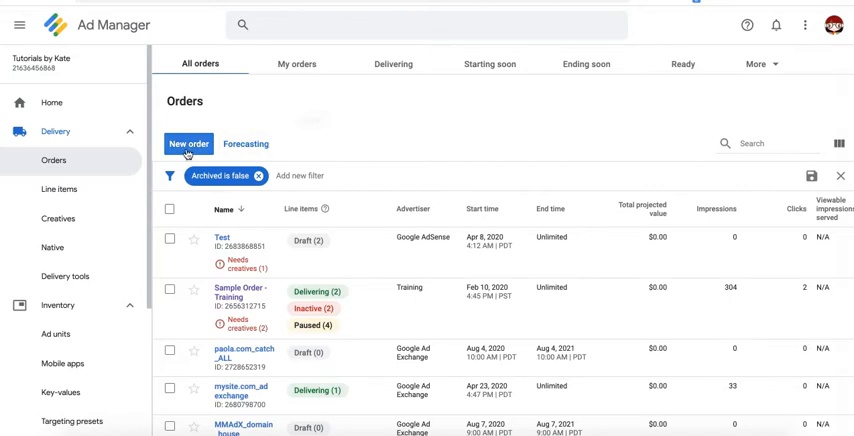
mouse_move(53, 160)
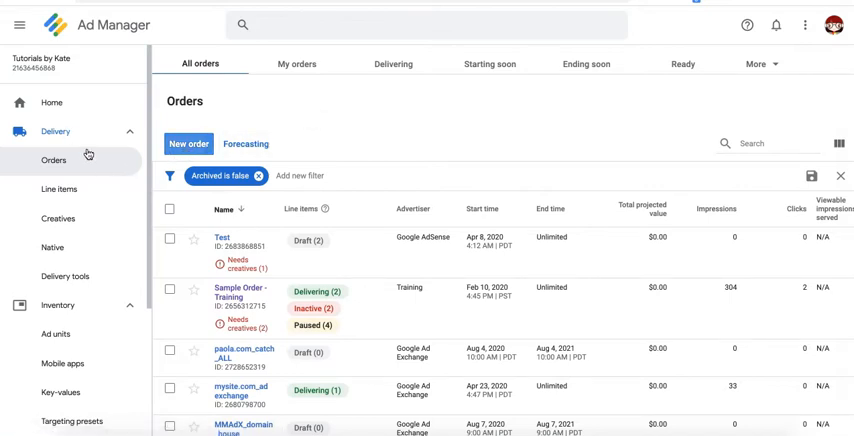
Create a new order with advertiser Training and start its first line item
click(188, 143)
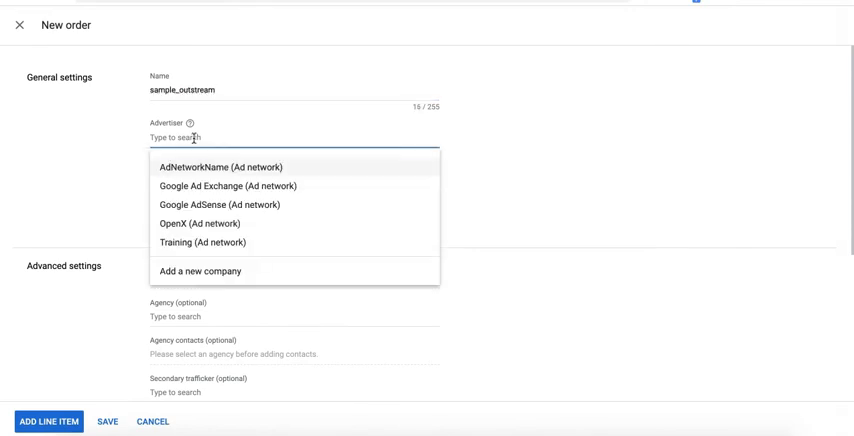
click(204, 242)
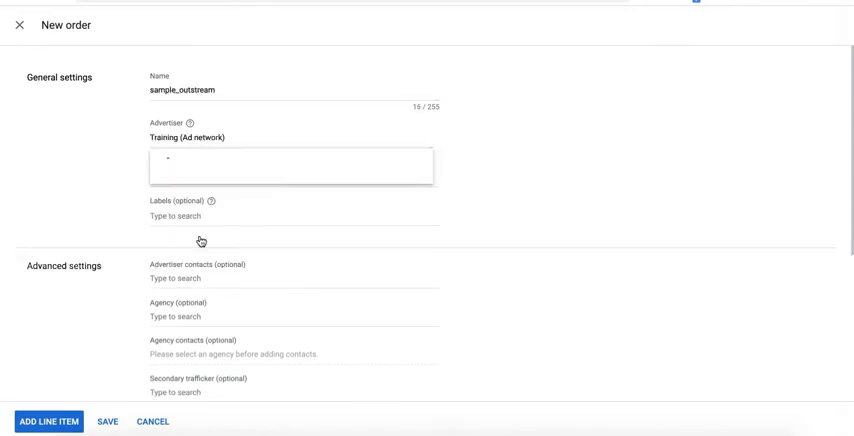
scroll(down, 3)
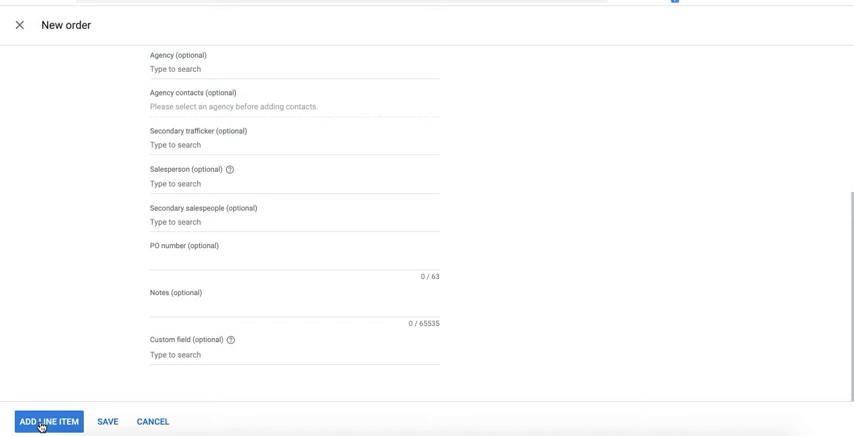
click(48, 419)
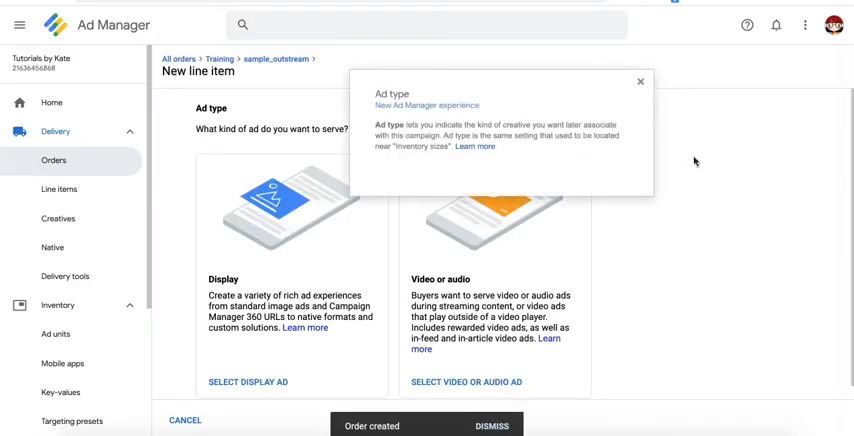
Choose a display ad for the new line item
click(641, 80)
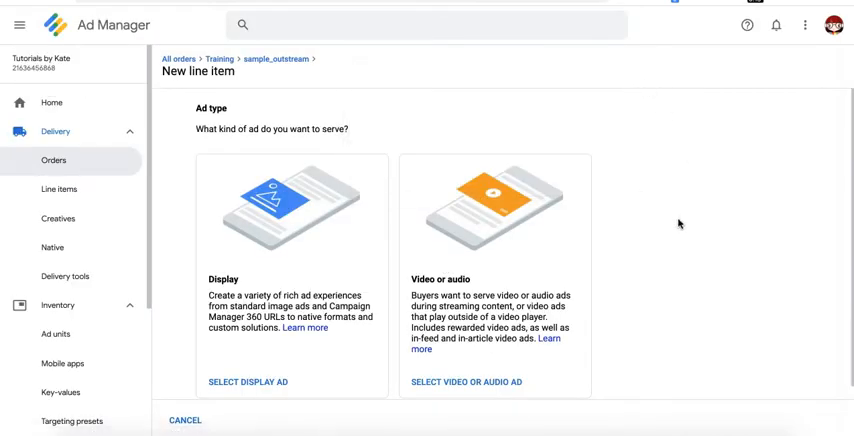
scroll(down, 3)
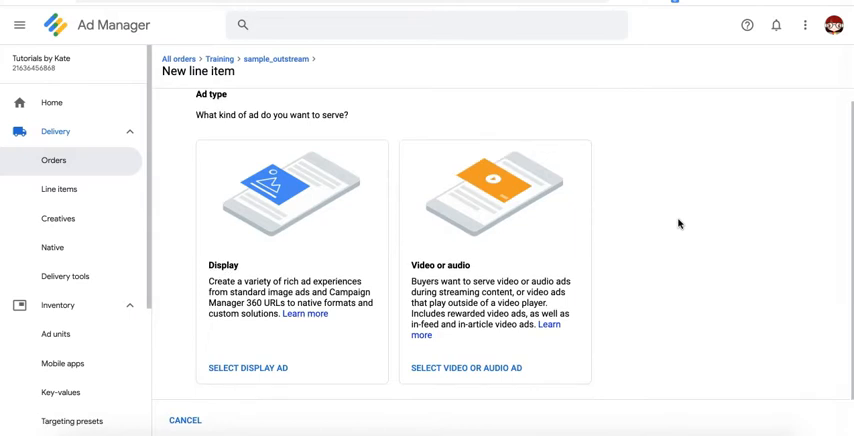
mouse_move(260, 369)
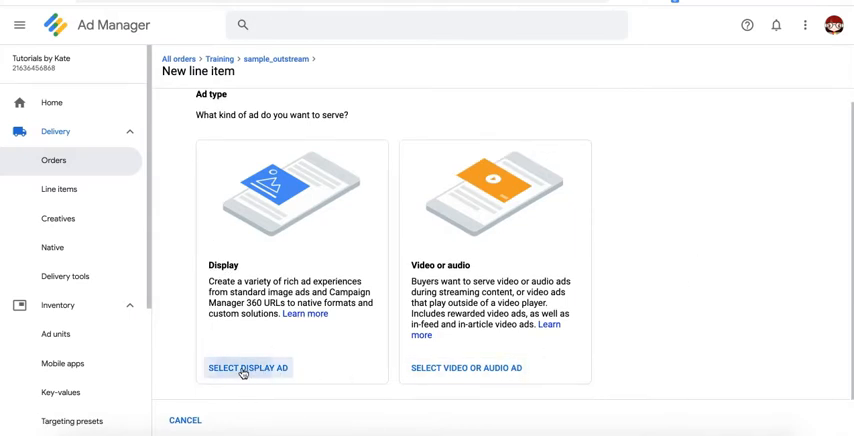
click(249, 367)
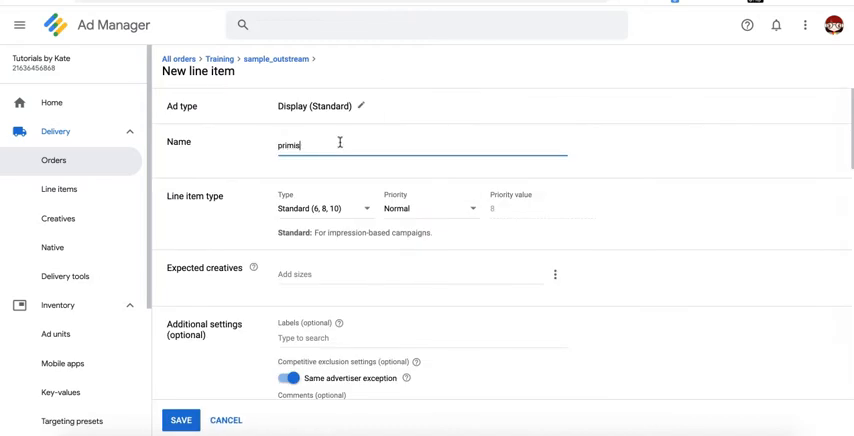
Set the line item type to Price priority, then switch it to Sponsorship
click(330, 209)
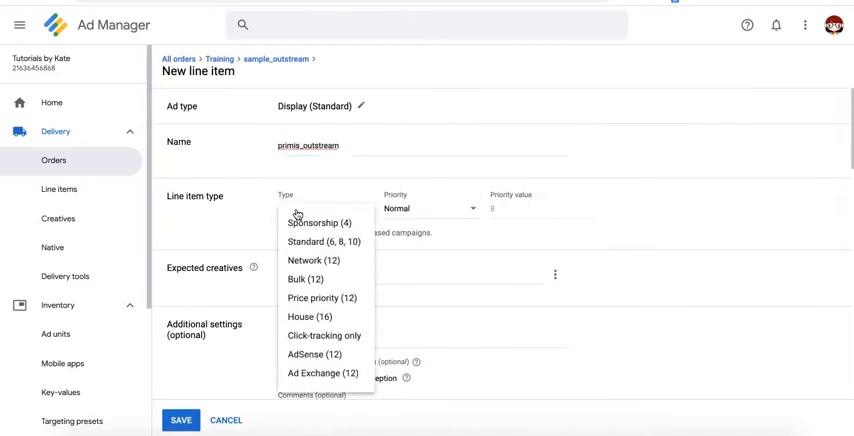
click(321, 298)
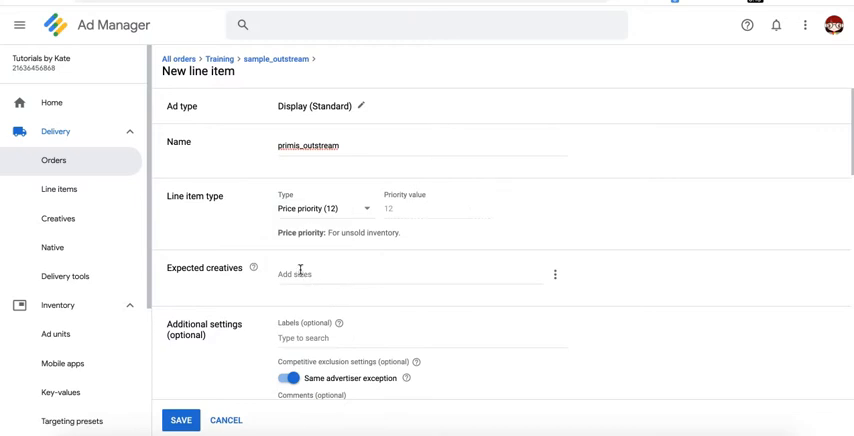
mouse_move(201, 219)
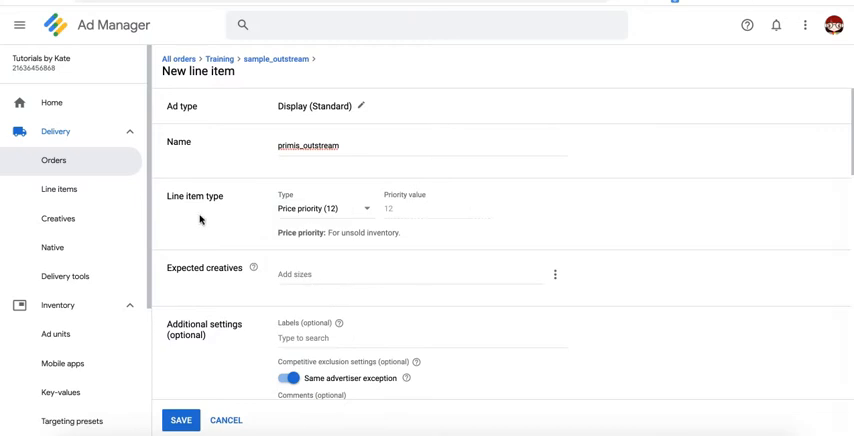
click(325, 209)
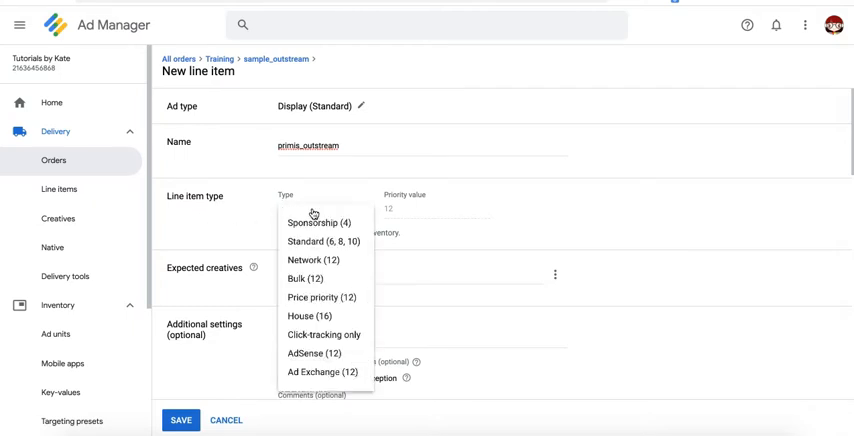
click(316, 222)
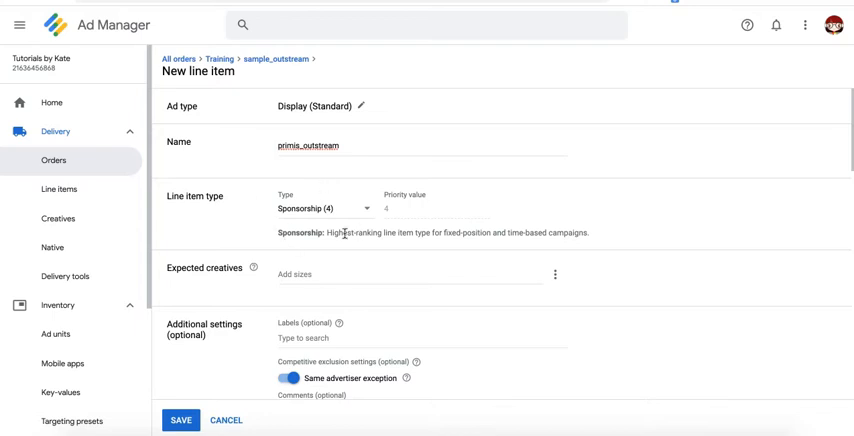
mouse_move(395, 272)
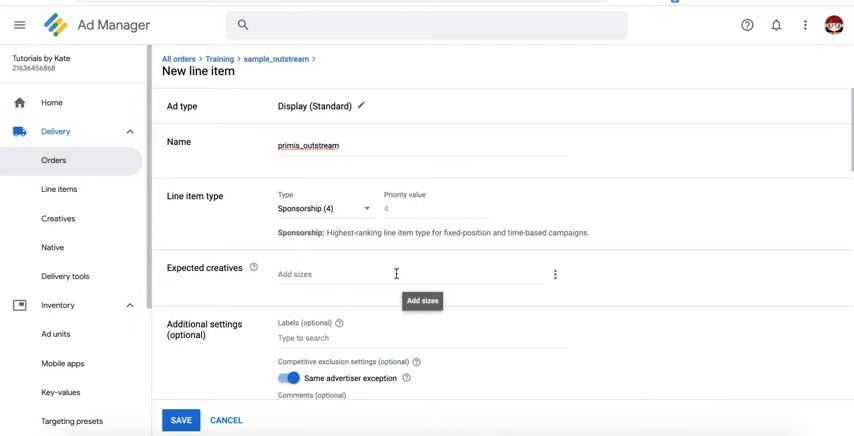
mouse_move(391, 268)
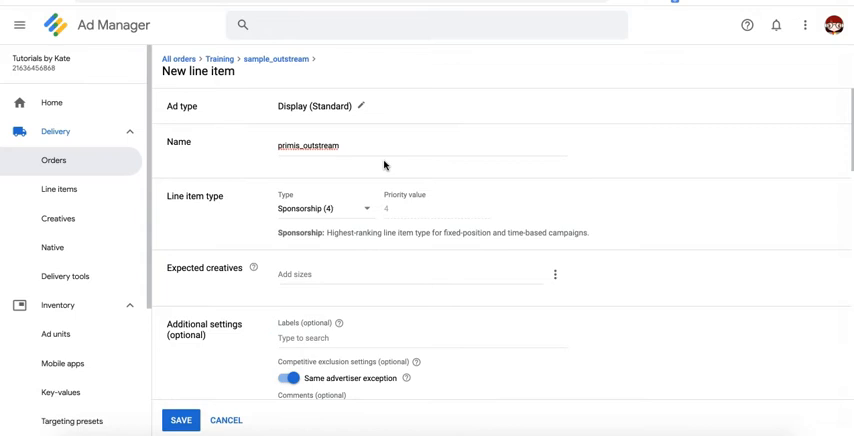
mouse_move(606, 194)
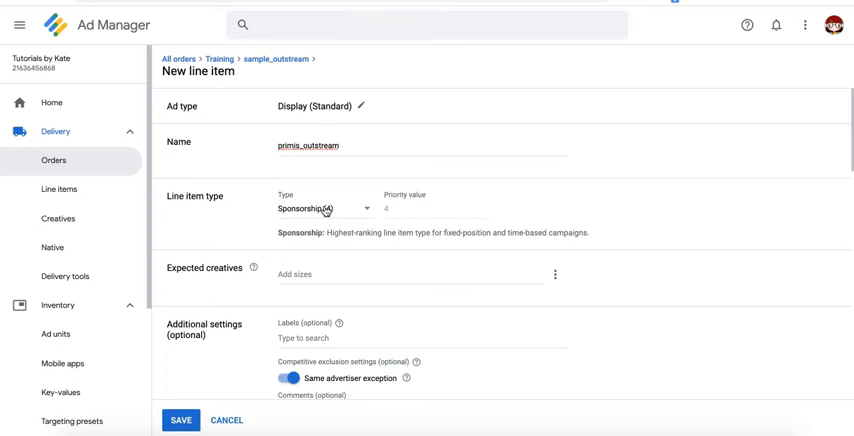
Switch the primis_outstream line item back to Price priority (12)
click(325, 209)
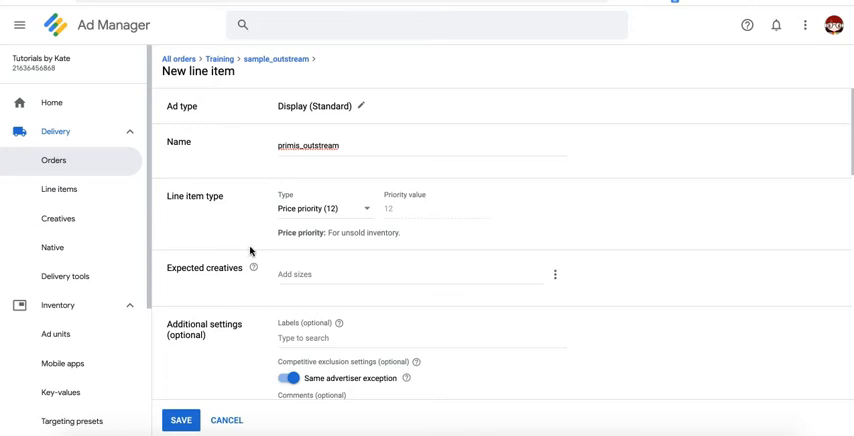
mouse_move(261, 212)
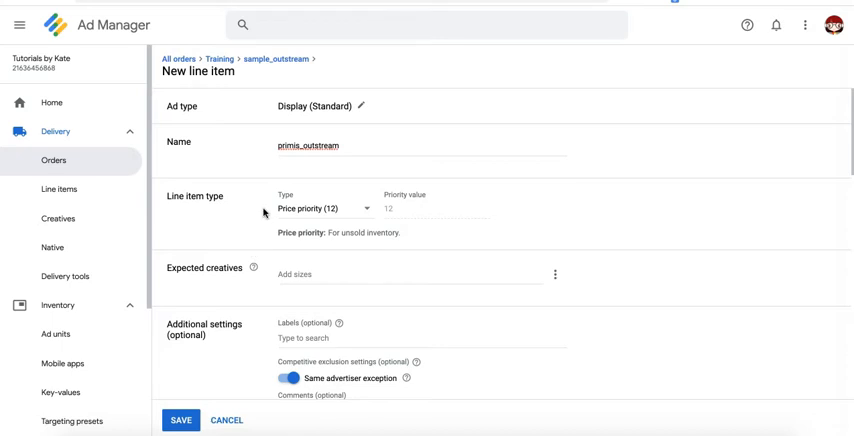
mouse_move(782, 76)
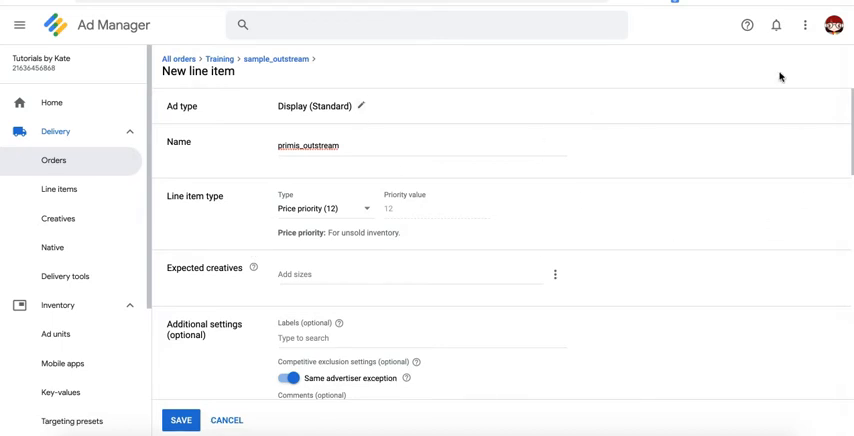
mouse_move(384, 217)
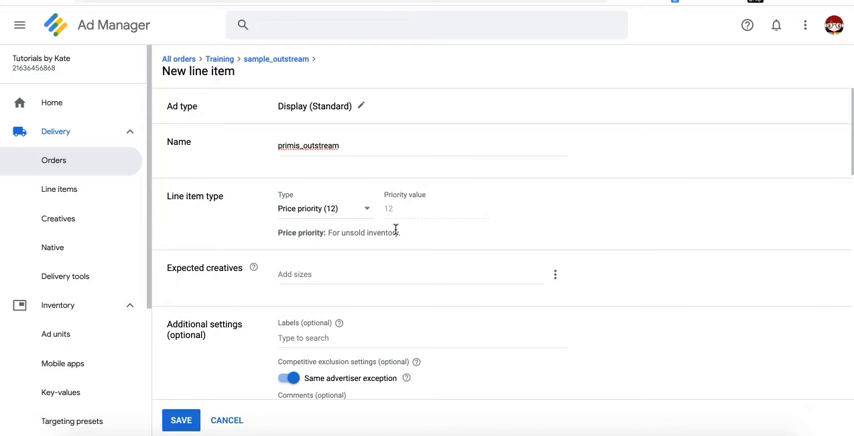
scroll(down, 3)
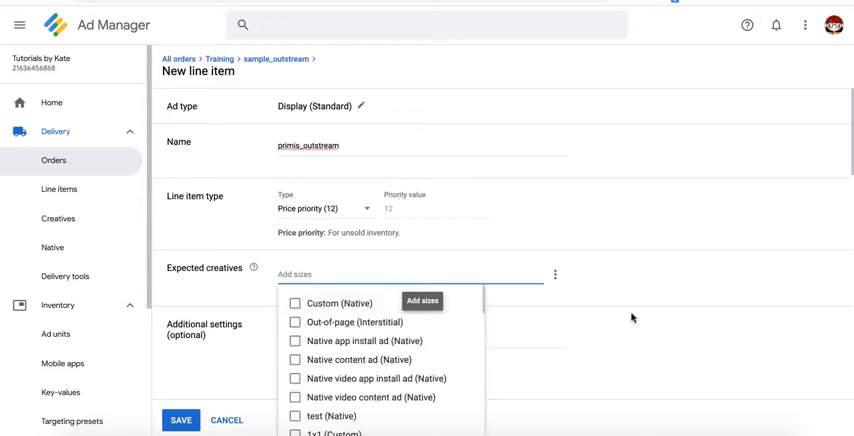
mouse_move(633, 317)
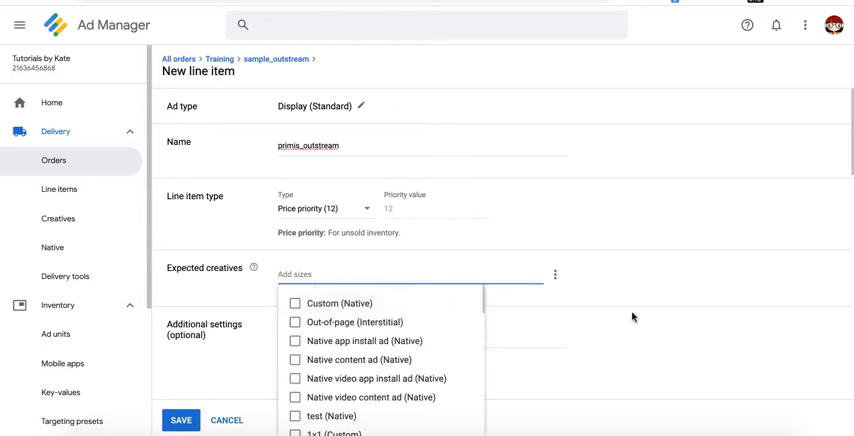
mouse_move(667, 271)
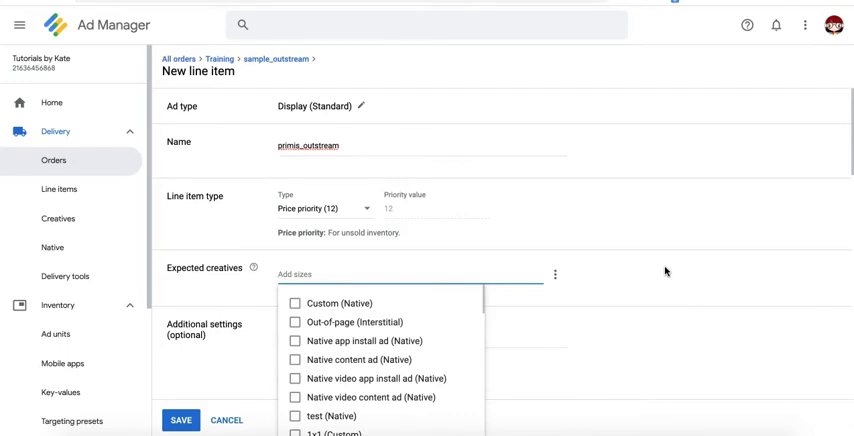
Search sizes 970x250, 1x1 and out, and add 970x250 as the expected creative size
text(970x250)
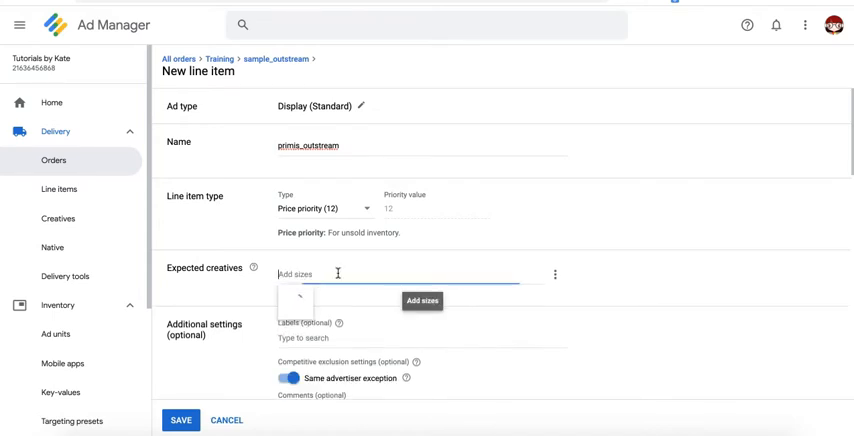
text(1x1)
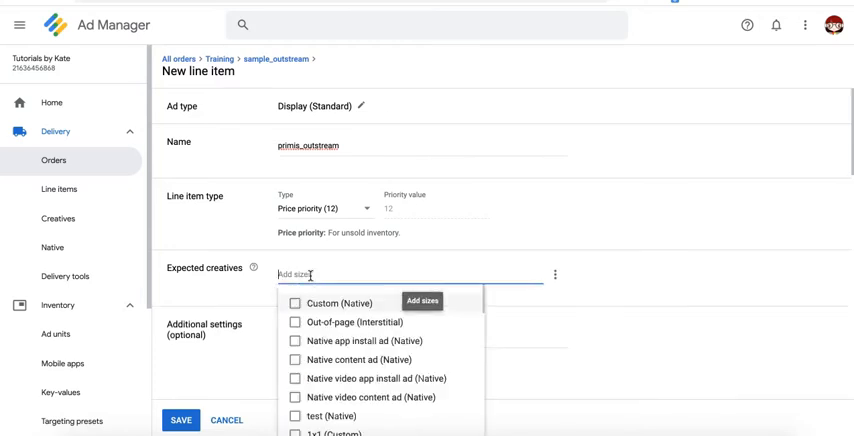
text(out)
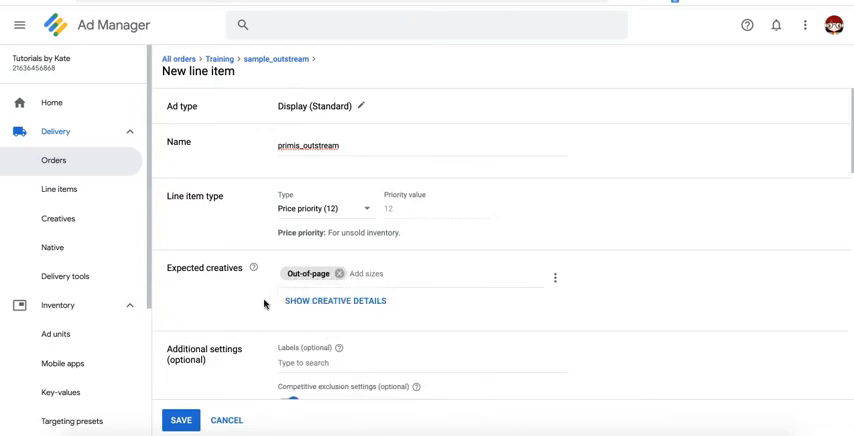
mouse_move(300, 272)
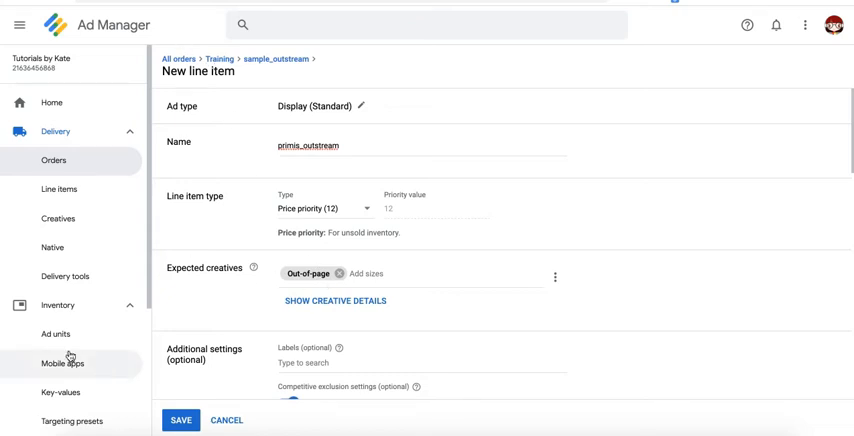
mouse_move(235, 330)
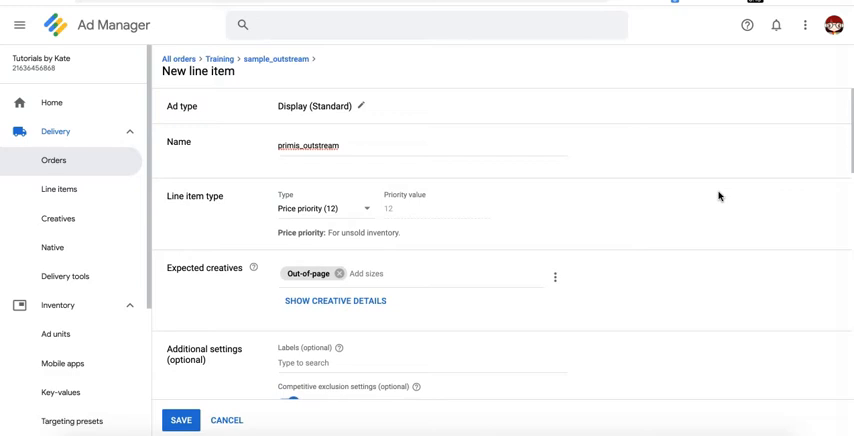
scroll(down, 3)
text(970x250)
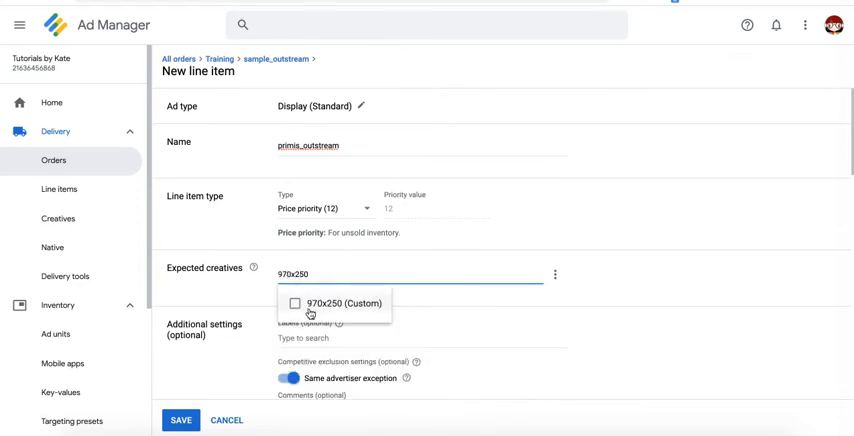
click(298, 302)
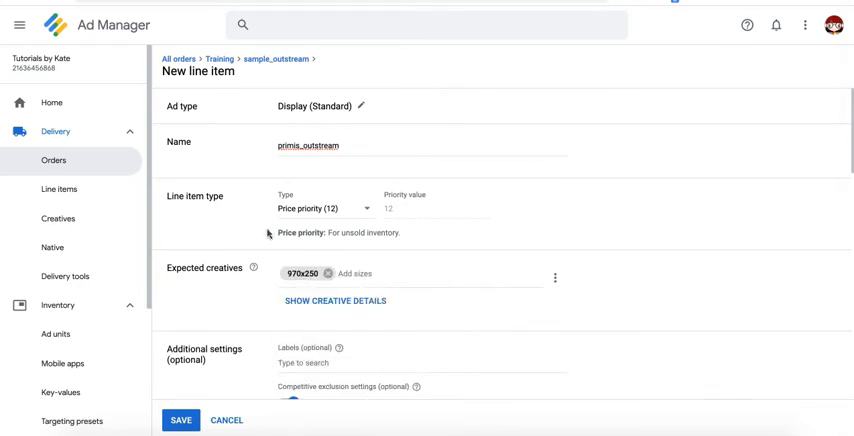
scroll(down, 3)
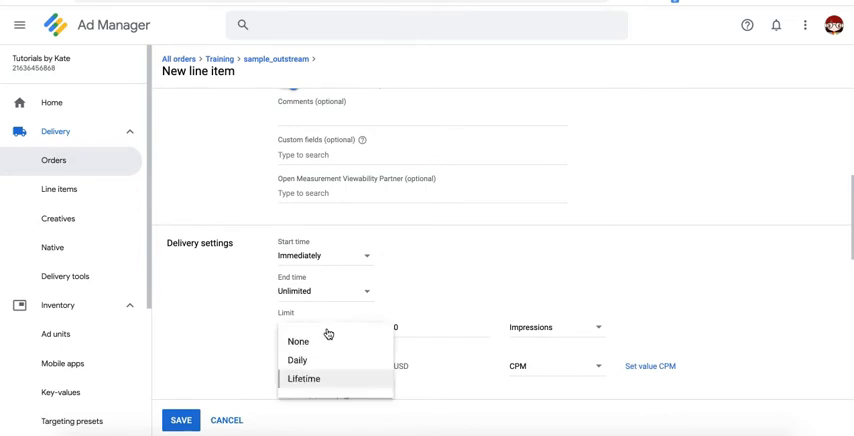
click(297, 360)
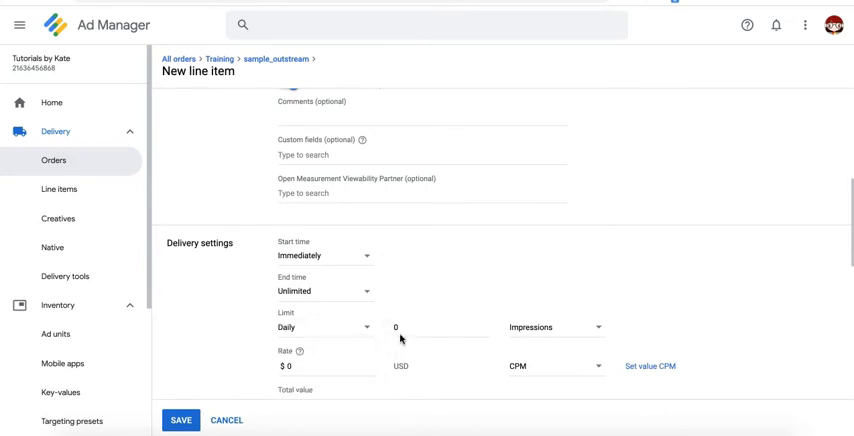
text(5000)
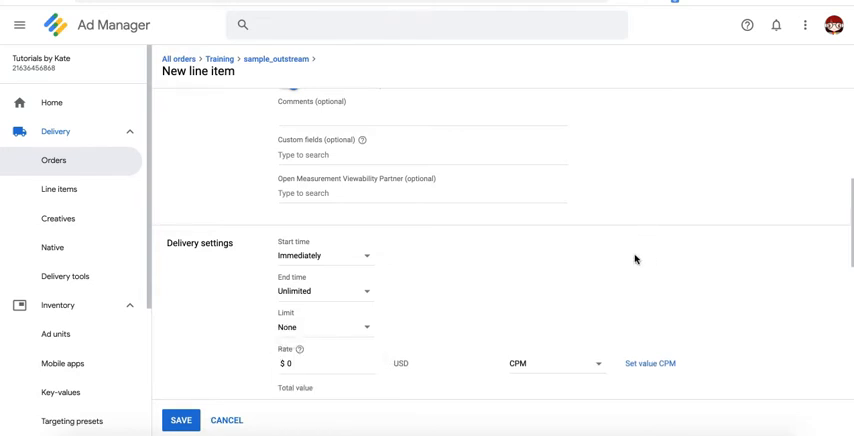
scroll(down, 3)
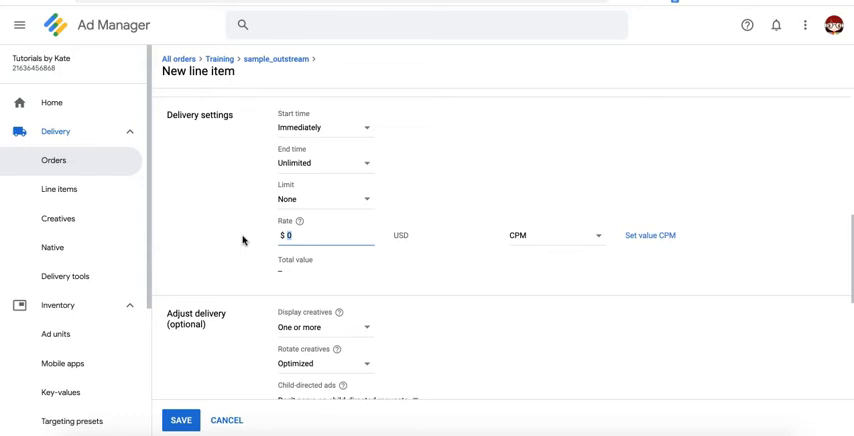
text(5)
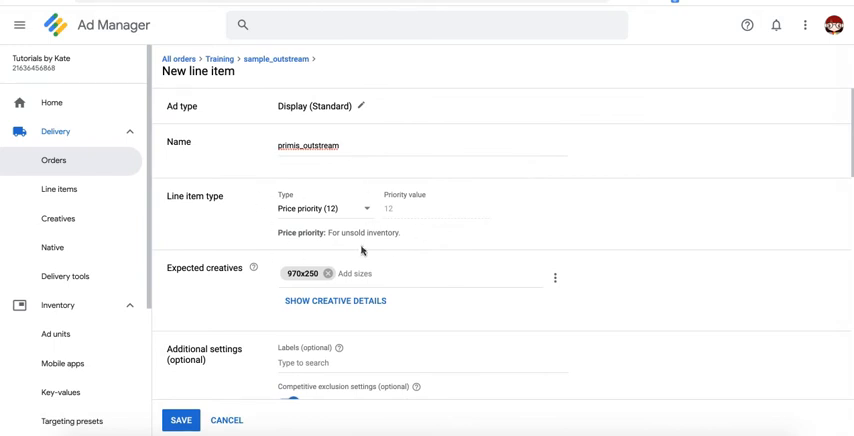
scroll(down, 3)
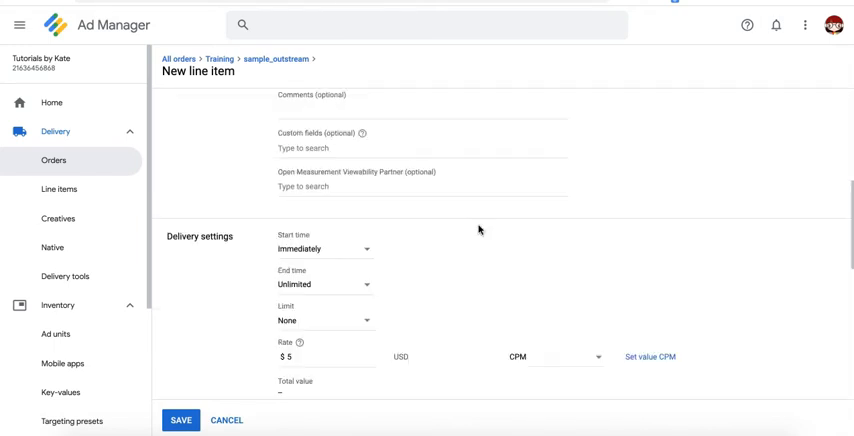
scroll(down, 3)
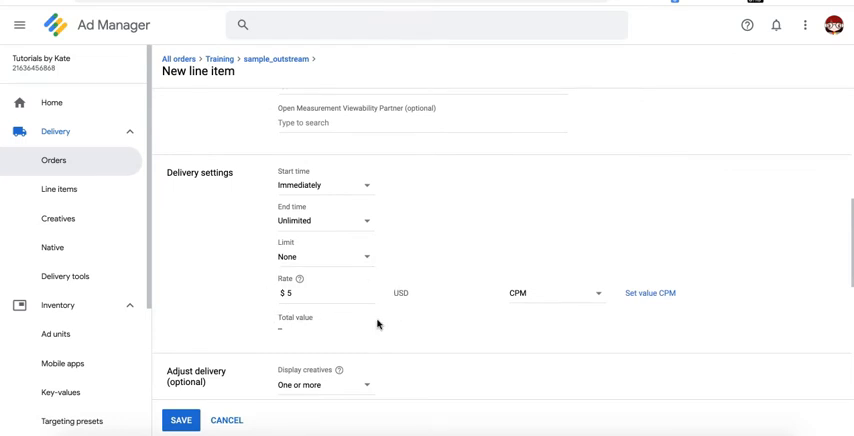
scroll(down, 3)
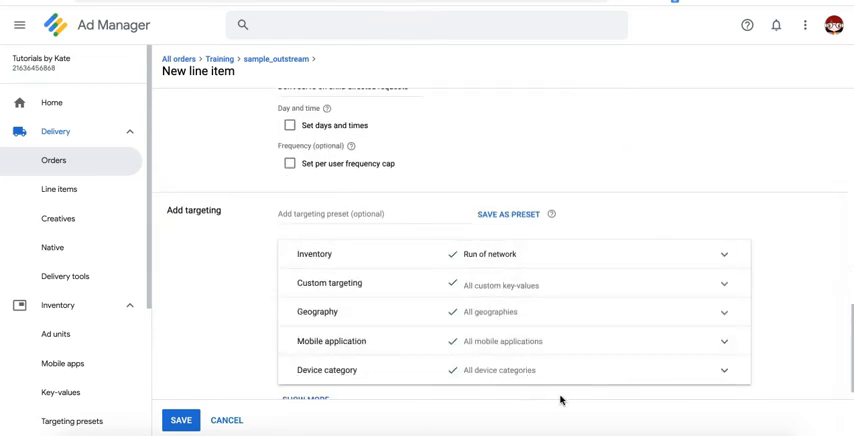
scroll(down, 3)
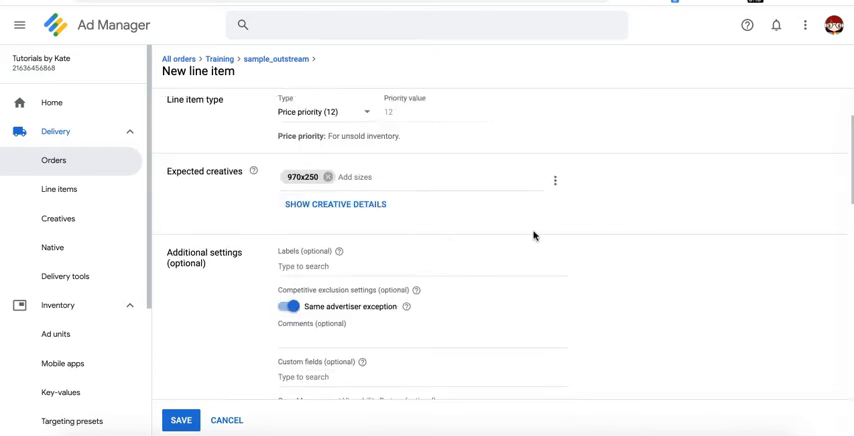
Target the sample_leaderboard_atf ad unit on desktop devices only and save the primis_outstream line item
scroll(down, 3)
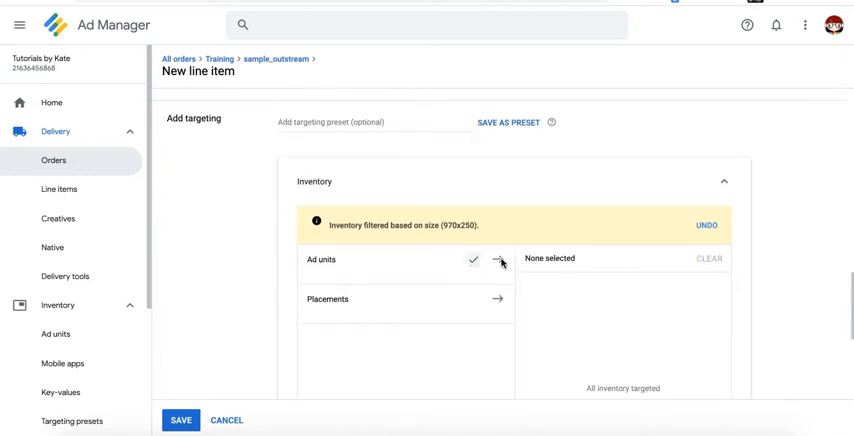
click(501, 261)
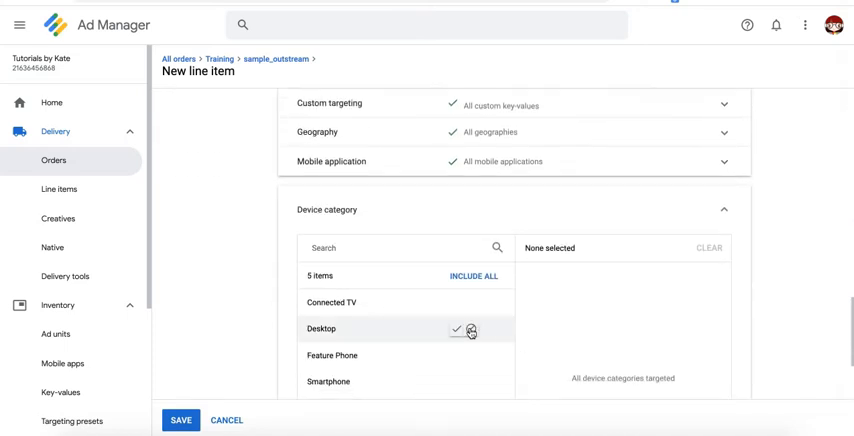
click(470, 329)
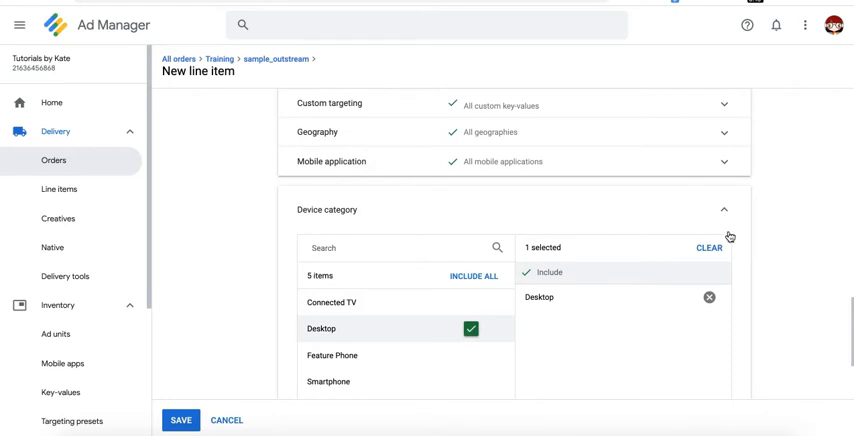
mouse_move(709, 299)
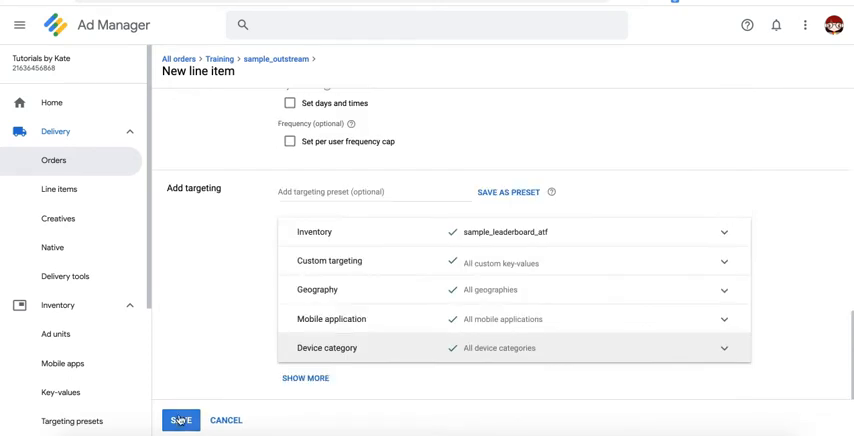
click(180, 419)
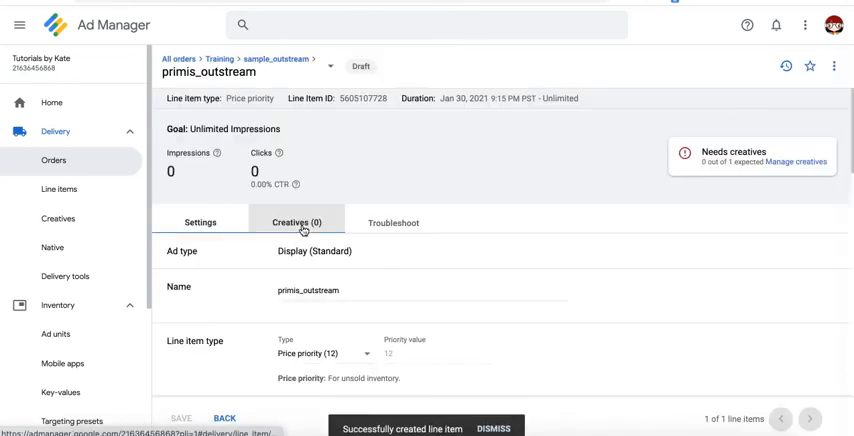
Add a third-party creative with code '<script> sample primis tag </script>' to the line item
click(61, 189)
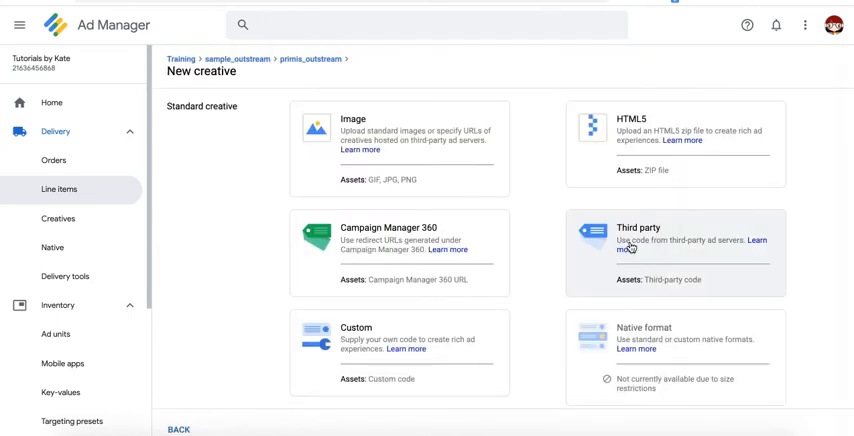
mouse_move(651, 237)
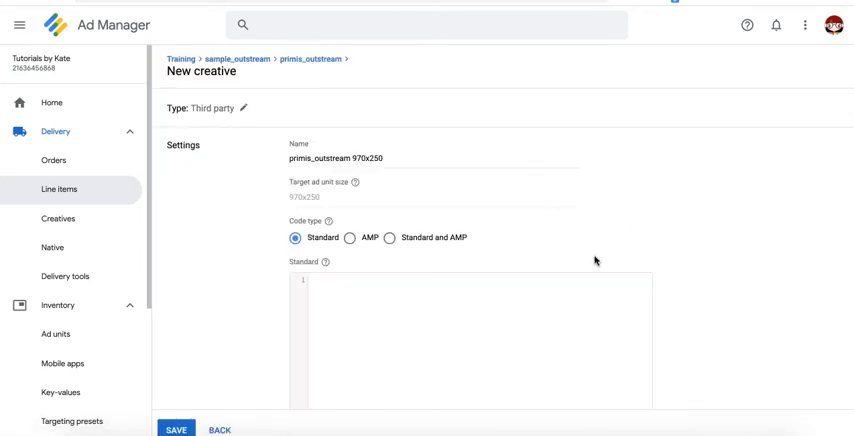
text(<script> sample primis tag </script>)
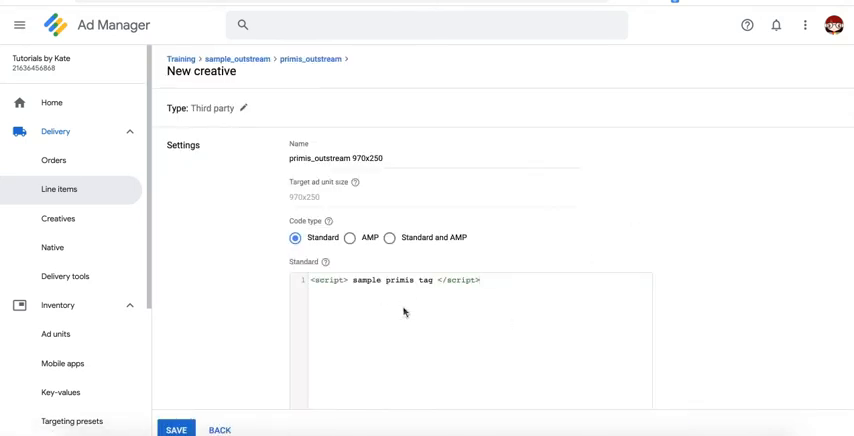
scroll(down, 3)
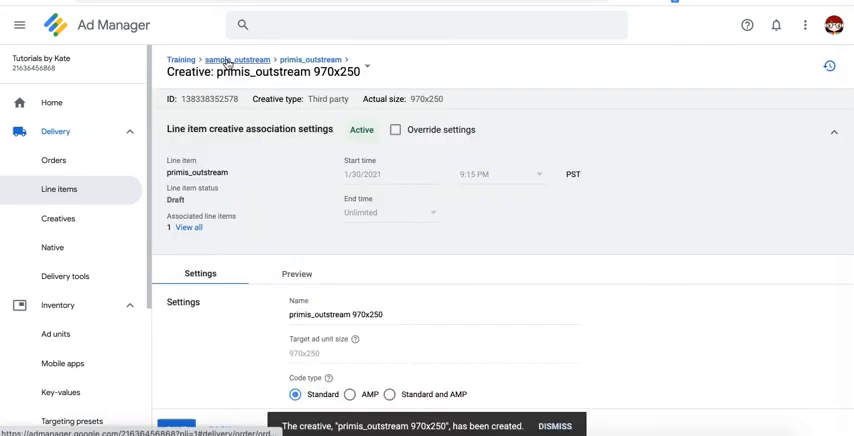
Approve the sample_outstream order so primis_outstream shows Ready
click(54, 160)
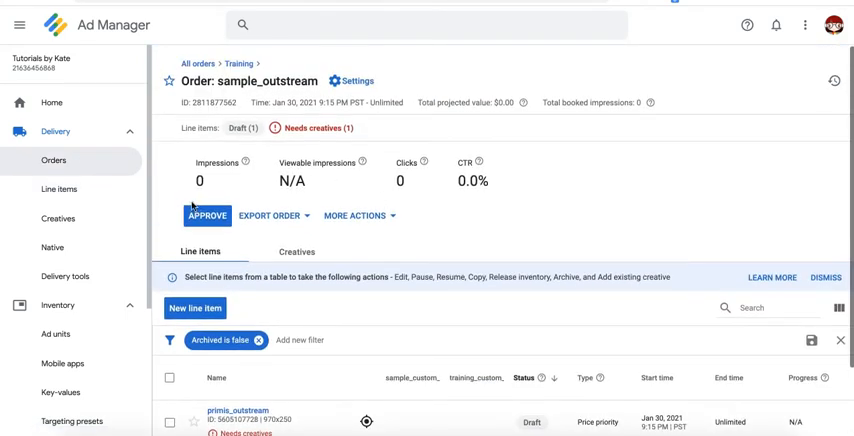
click(206, 216)
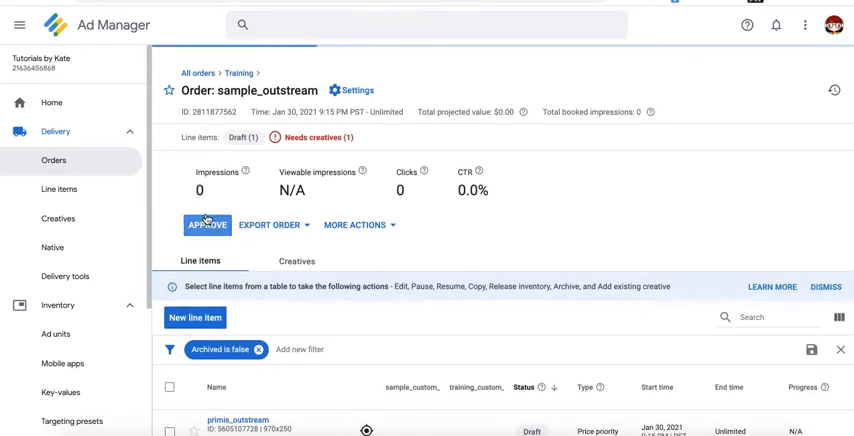
click(206, 224)
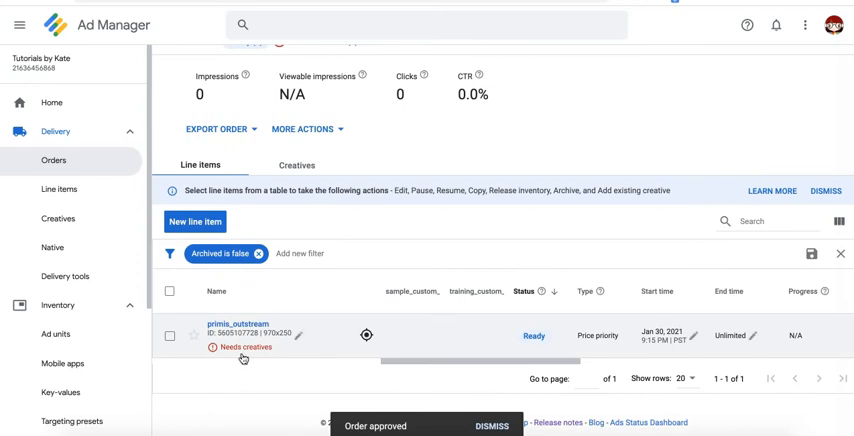
mouse_move(260, 363)
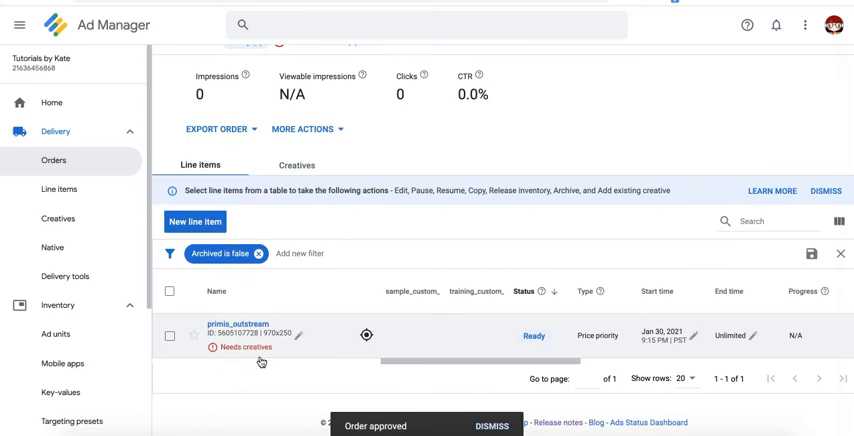
mouse_move(394, 282)
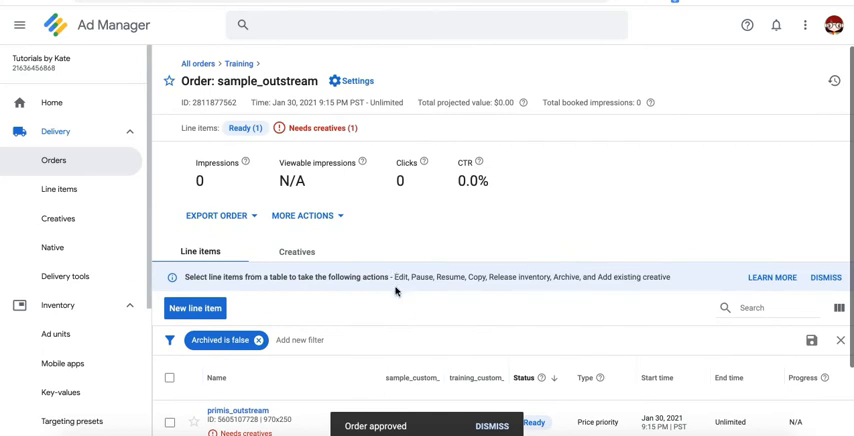
scroll(down, 3)
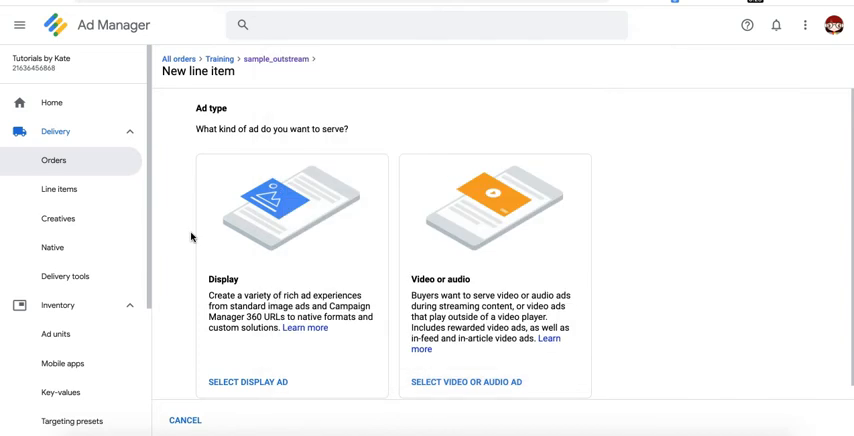
mouse_move(261, 390)
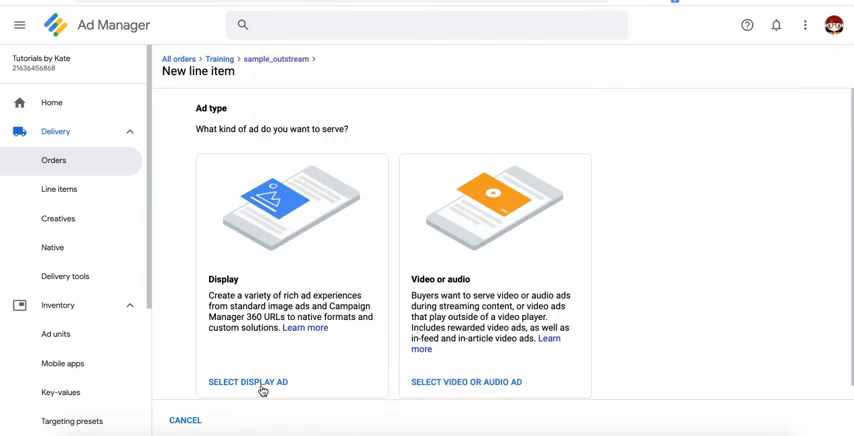
Start a display price-priority line item with expected creative size 970x250
click(248, 381)
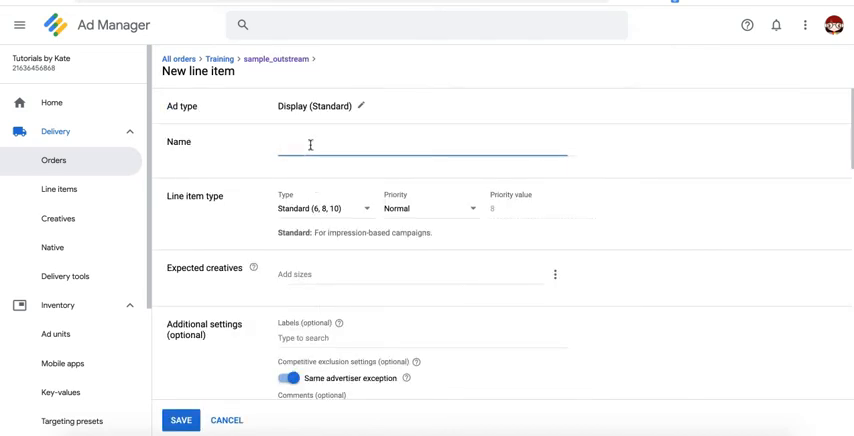
click(328, 208)
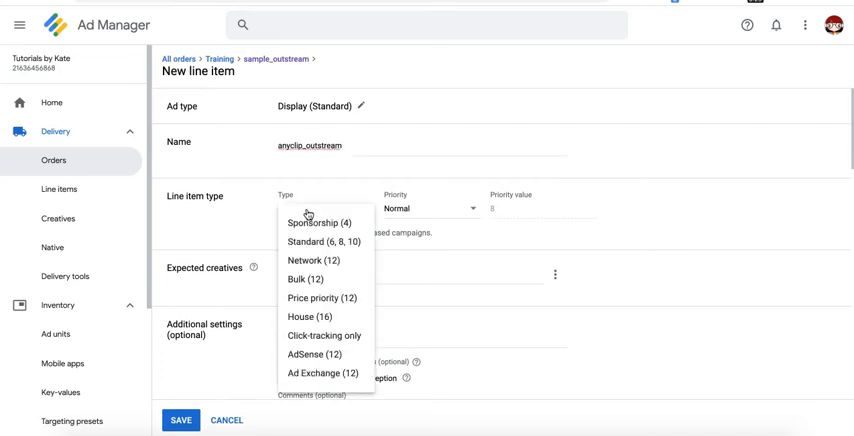
click(315, 223)
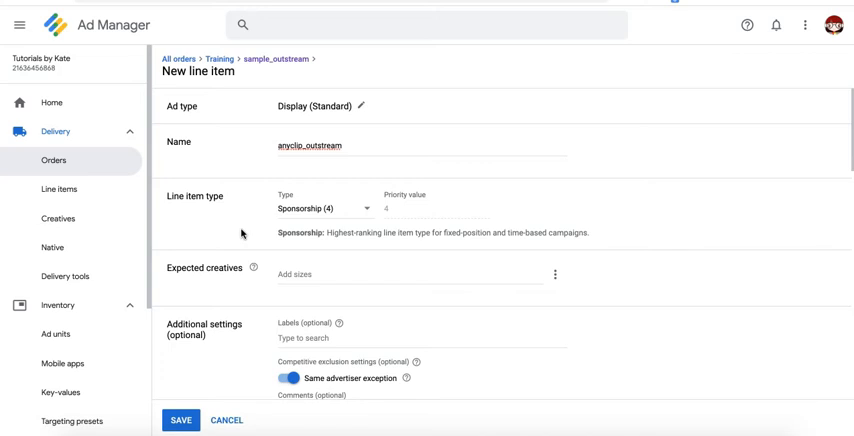
mouse_move(356, 211)
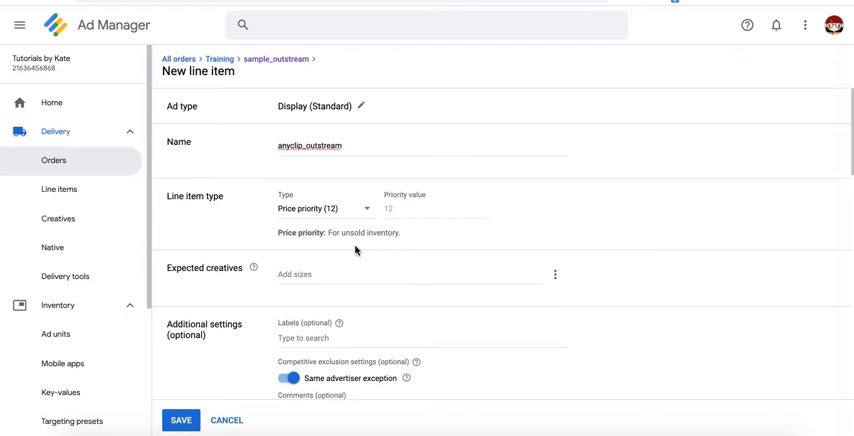
mouse_move(445, 244)
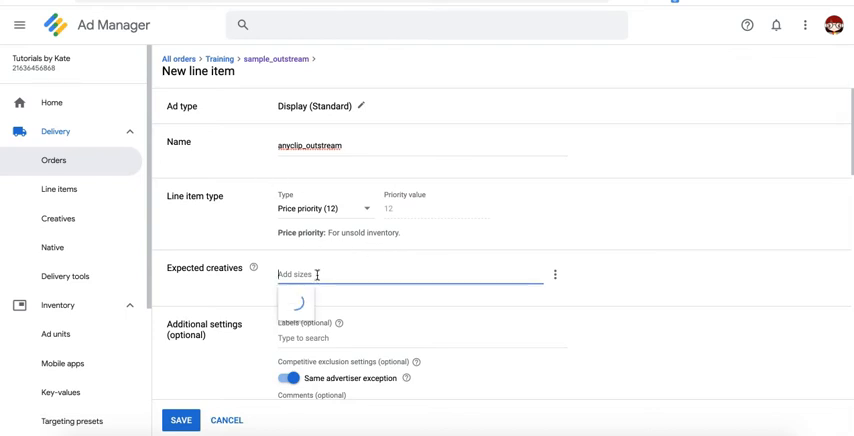
text(970x250)
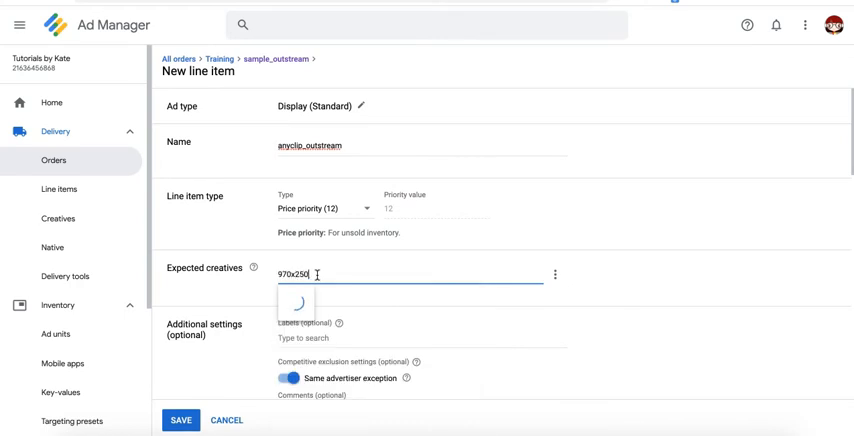
key(Enter)
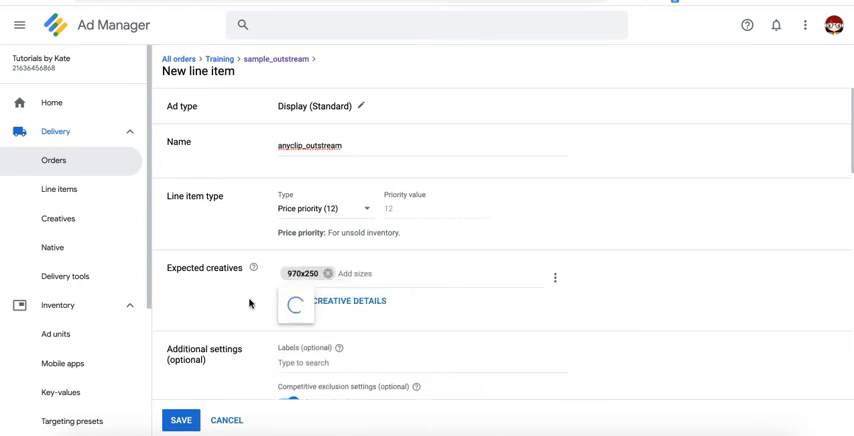
Keep end time unlimited, remove the daily limit, and set a $3 CPM rate
scroll(down, 3)
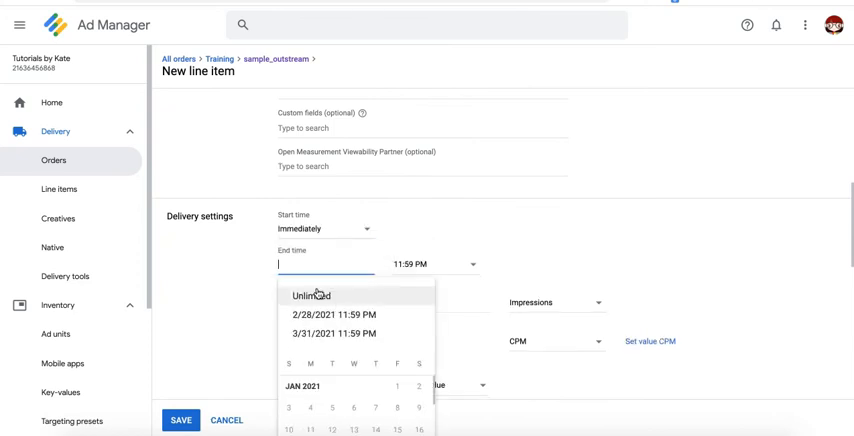
click(315, 295)
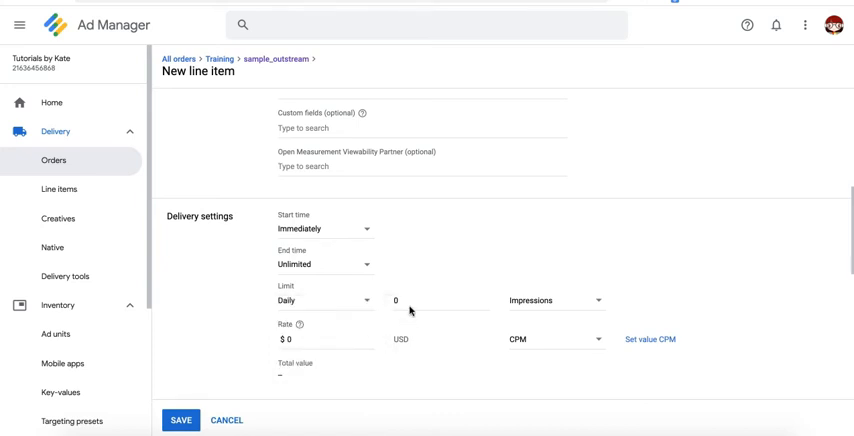
click(326, 300)
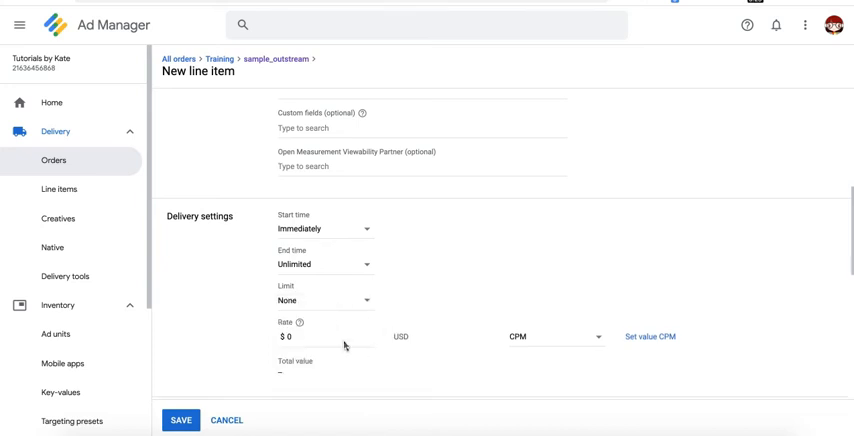
click(300, 341)
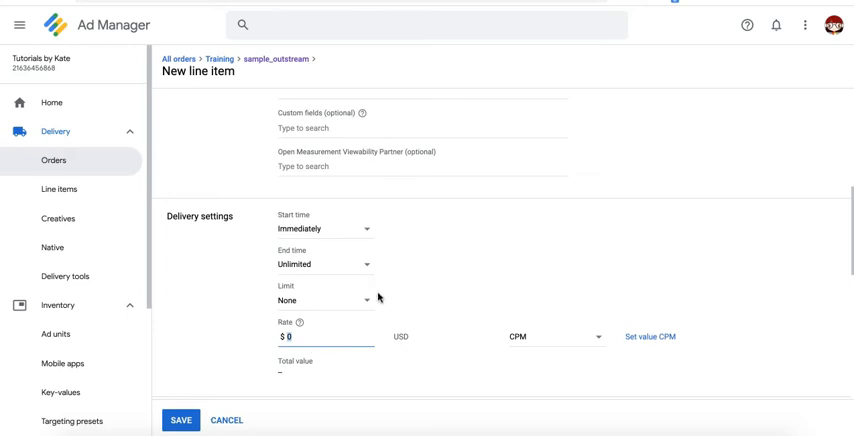
mouse_move(345, 355)
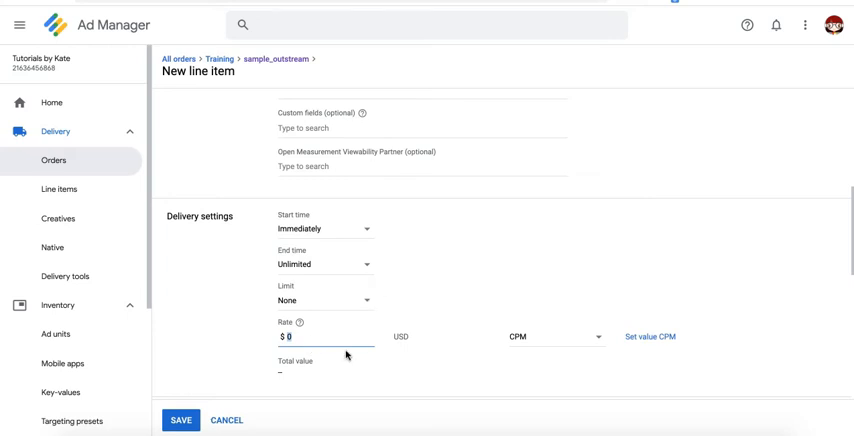
text(3)
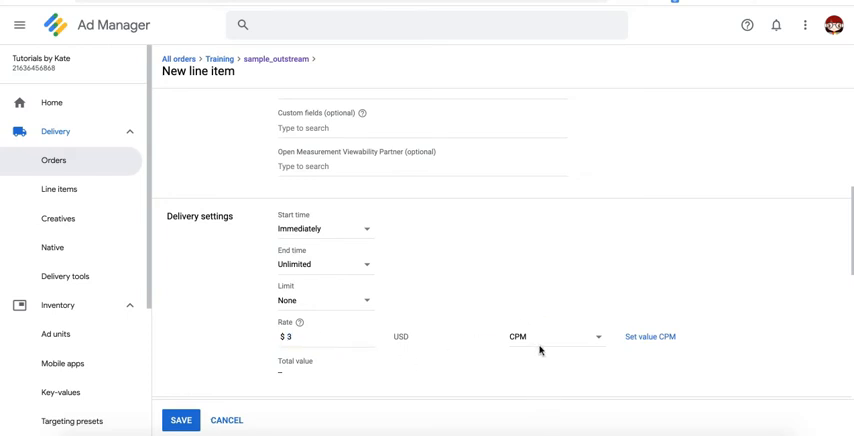
Target sample_leaderboard_atf and save the anyclip_outstream line item
scroll(down, 3)
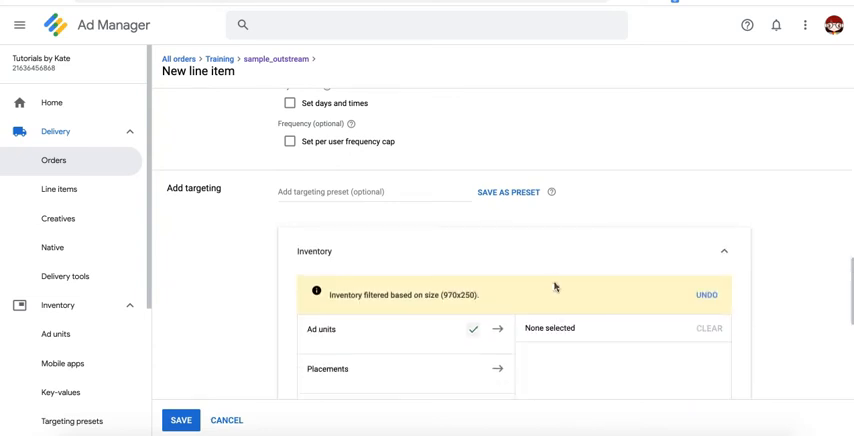
click(499, 329)
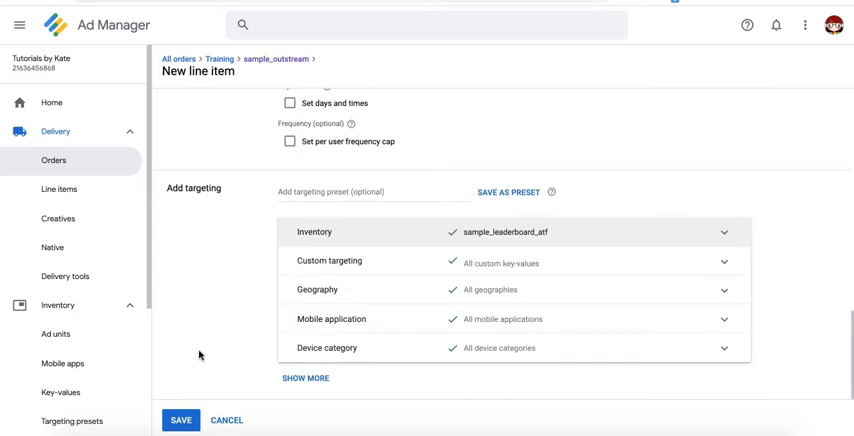
click(181, 420)
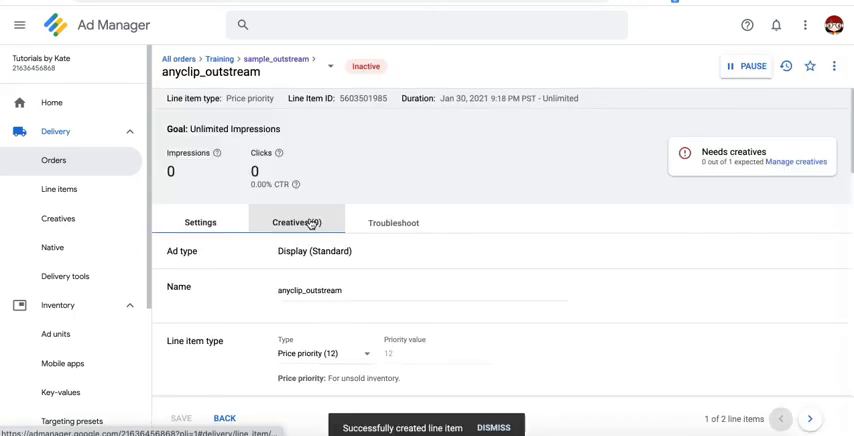
Add a new 970x250 third-party tag creative to anyclip_outstream and save it
click(297, 222)
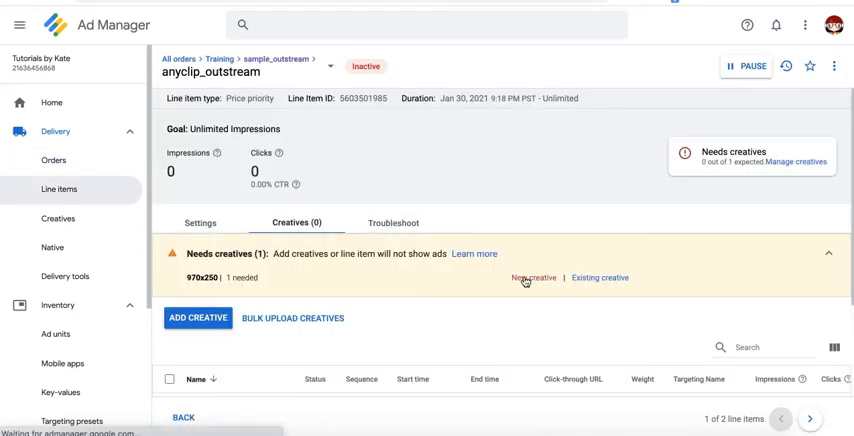
click(532, 278)
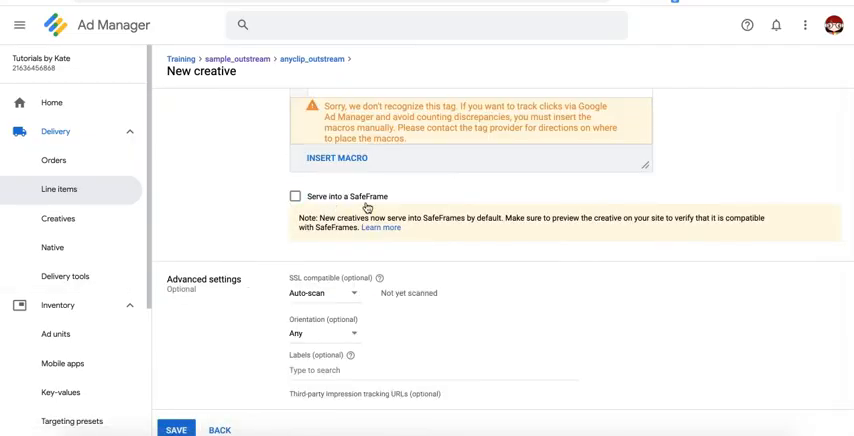
click(180, 428)
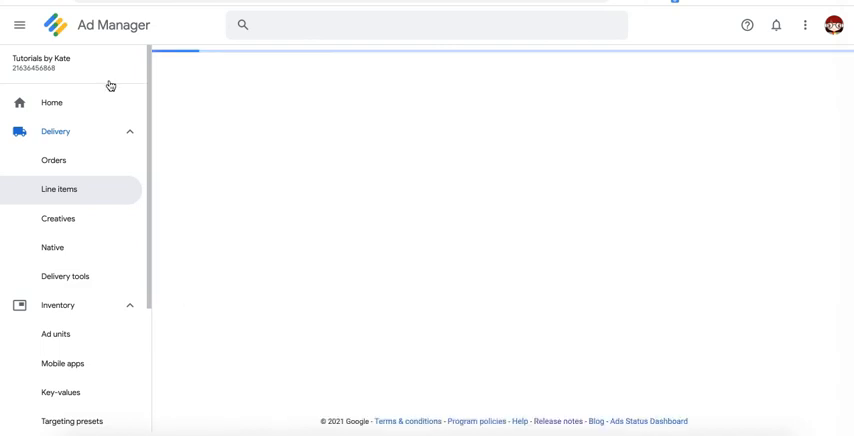
Check both line items are Ready at $3.00 and $5.00 CPM, then open anyclip_outstream
click(54, 160)
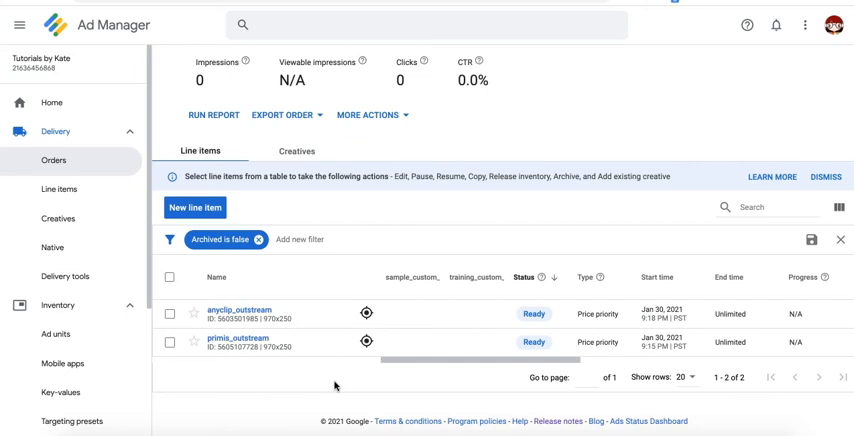
mouse_move(364, 276)
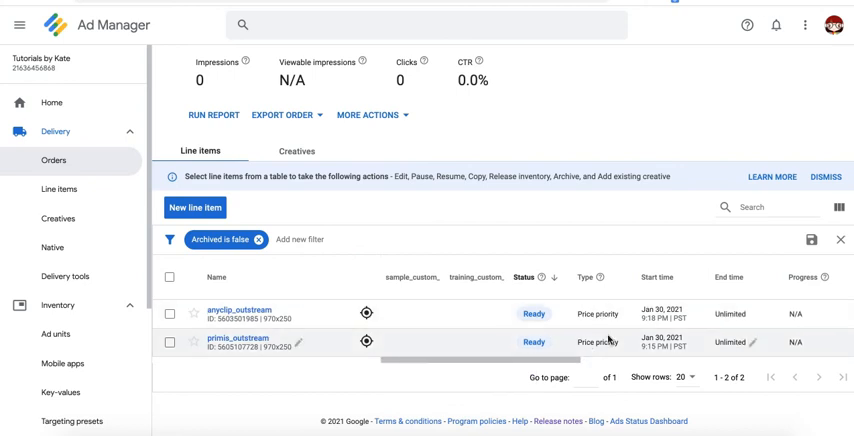
scroll(right, 3)
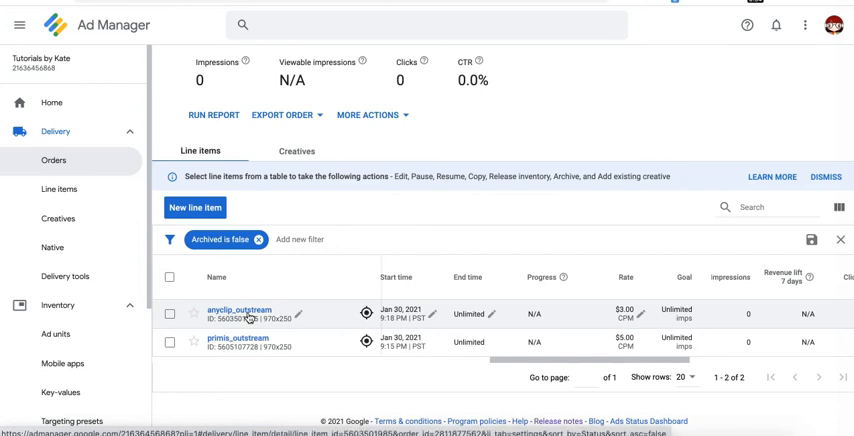
mouse_move(252, 350)
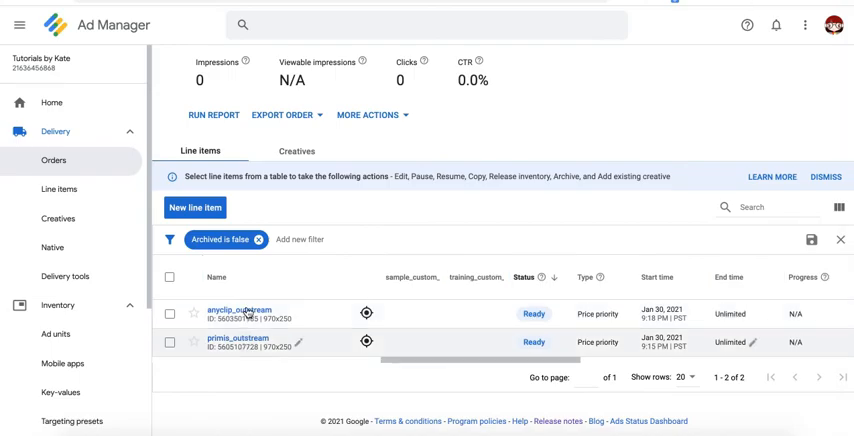
click(62, 189)
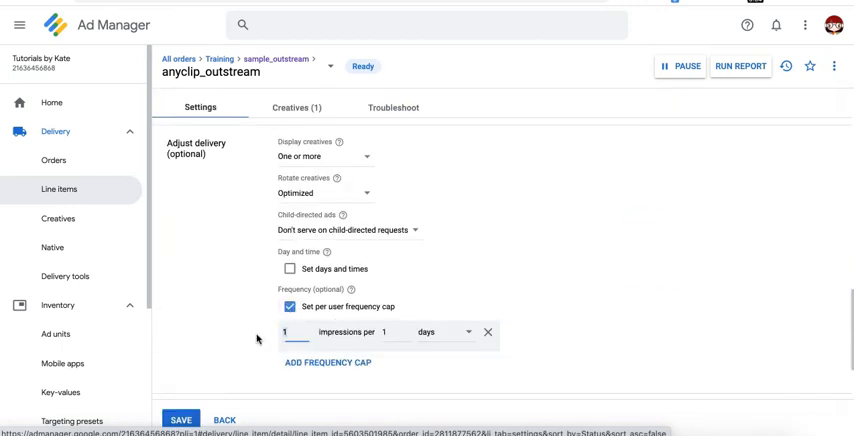
Set anyclip_outstream's per-user frequency cap to 5 impressions per day
text(5)
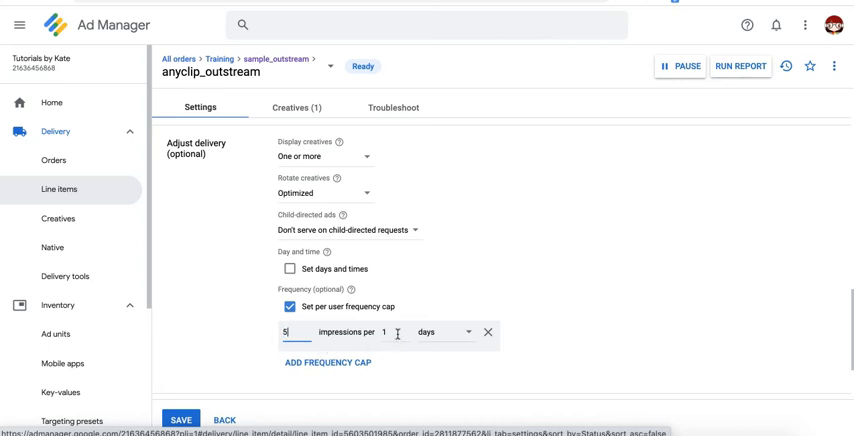
click(441, 331)
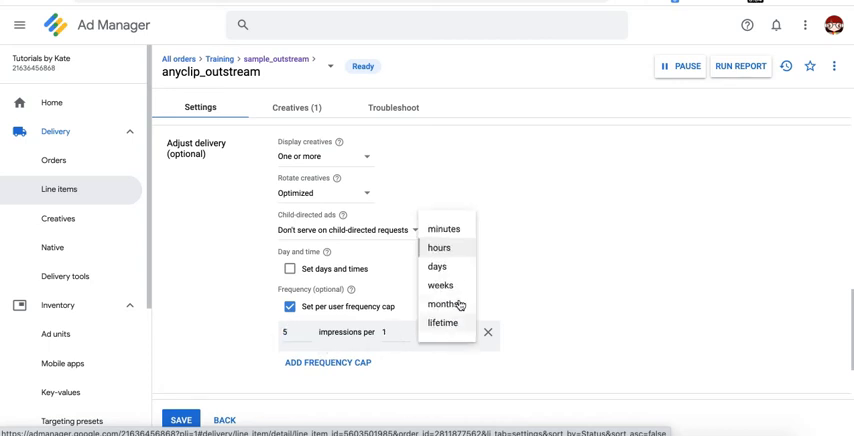
click(436, 266)
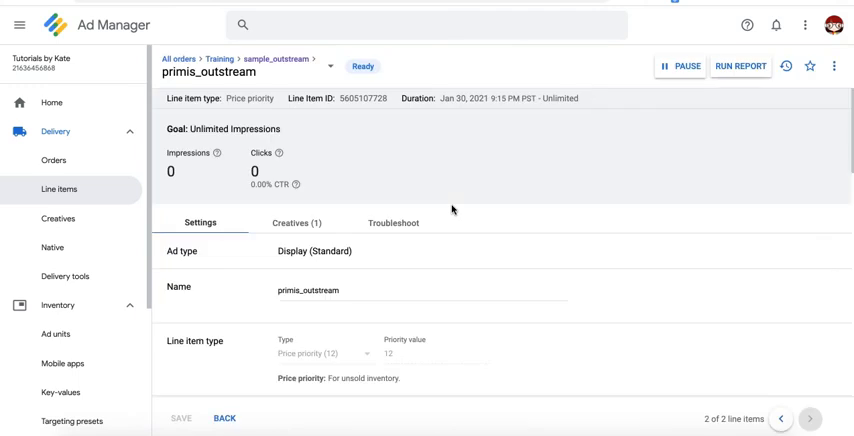
Enable a per-user cap of 5 impressions per day on primis_outstream and save
scroll(down, 3)
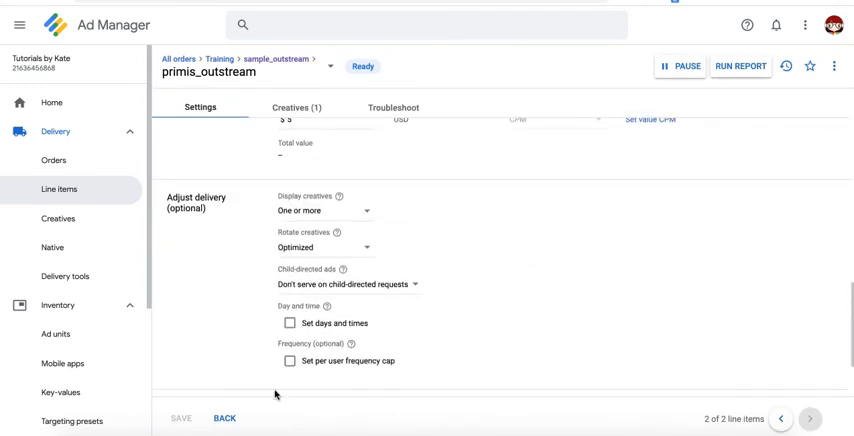
click(287, 362)
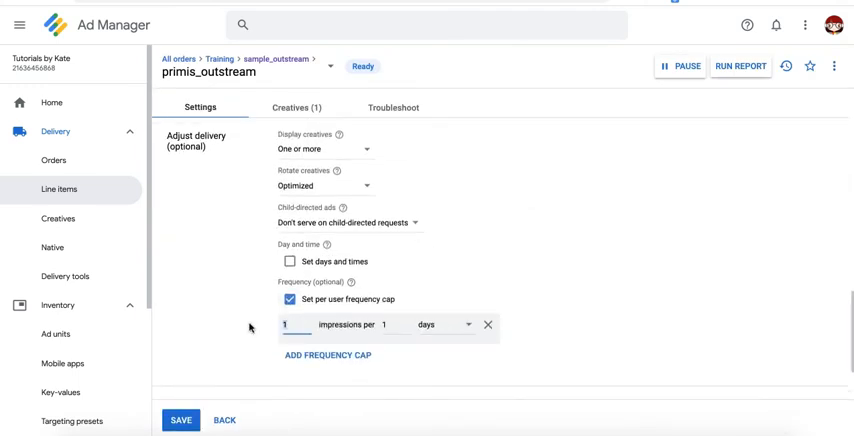
text(5)
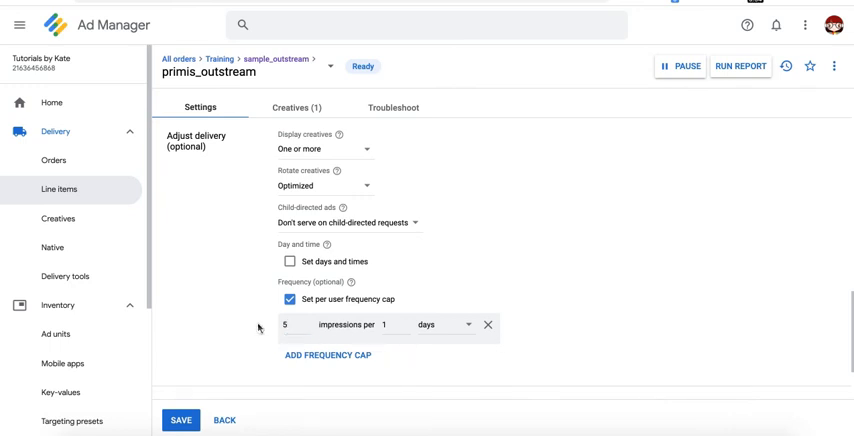
mouse_move(521, 354)
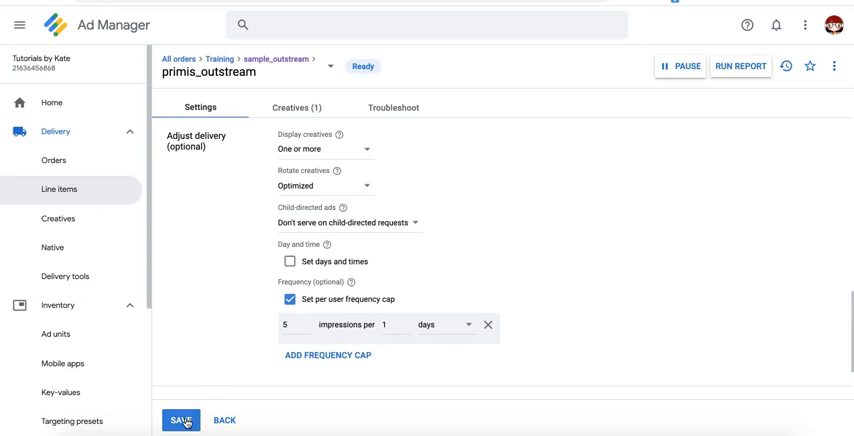
click(184, 420)
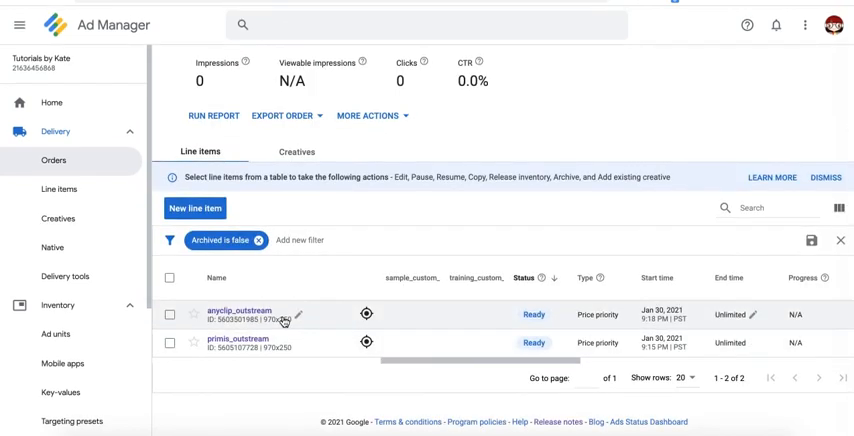
mouse_move(265, 358)
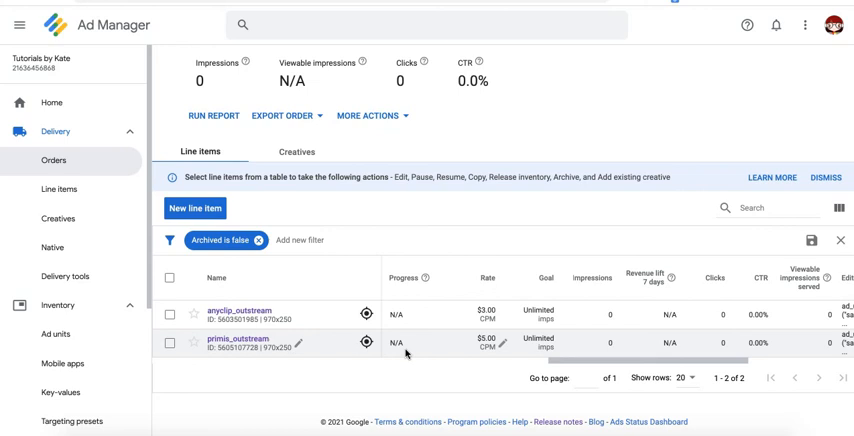
scroll(right, 3)
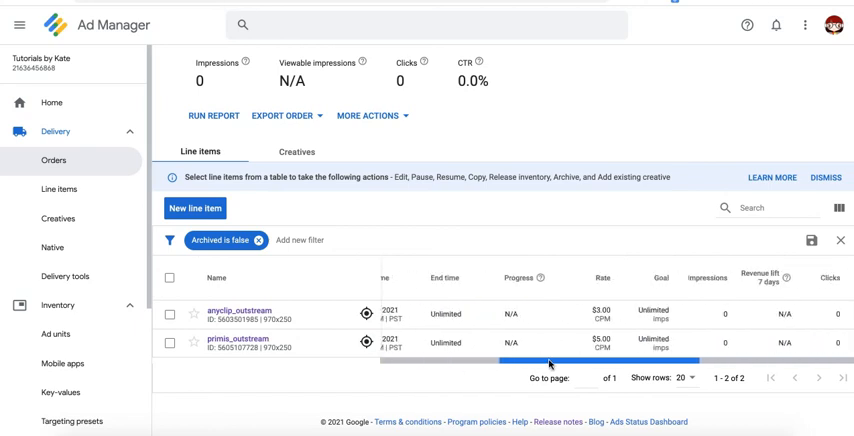
scroll(right, 3)
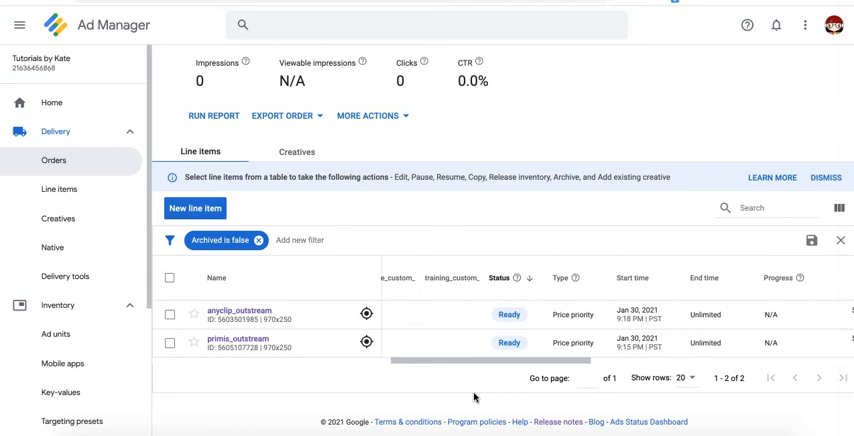
mouse_move(303, 324)
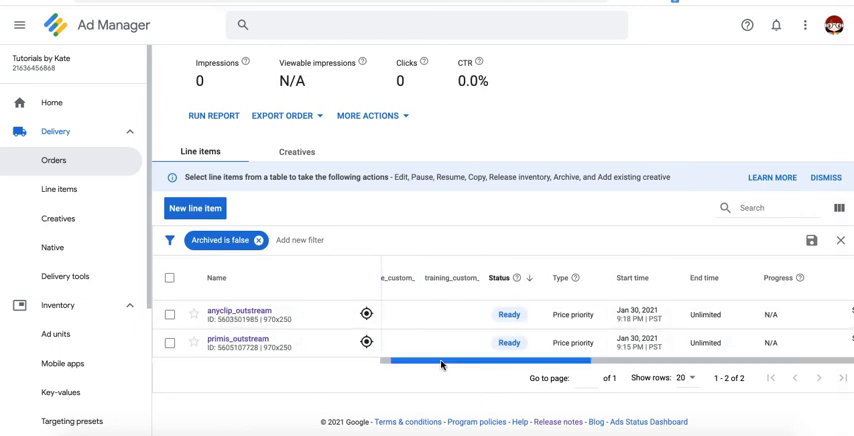
scroll(right, 3)
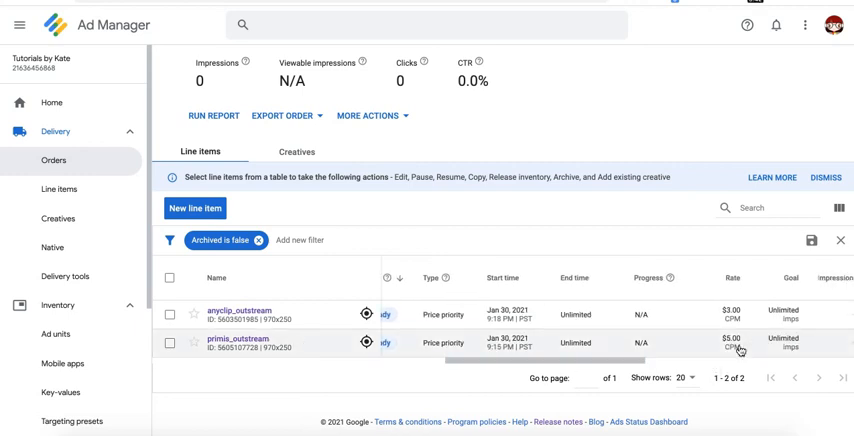
scroll(right, 3)
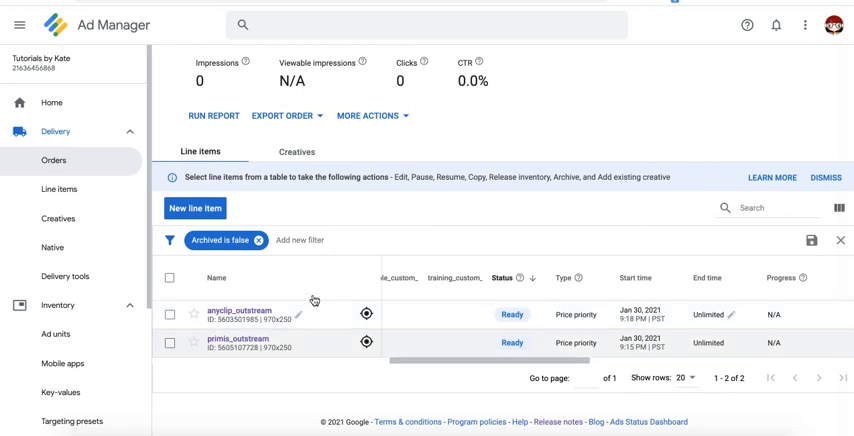
mouse_move(326, 387)
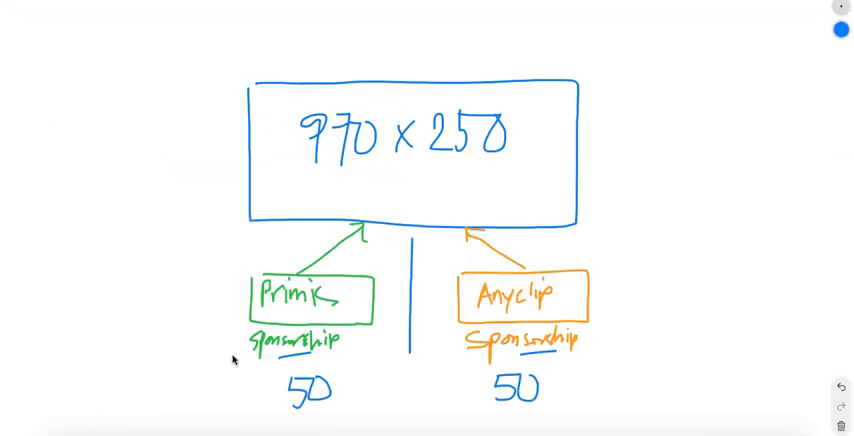
mouse_move(365, 389)
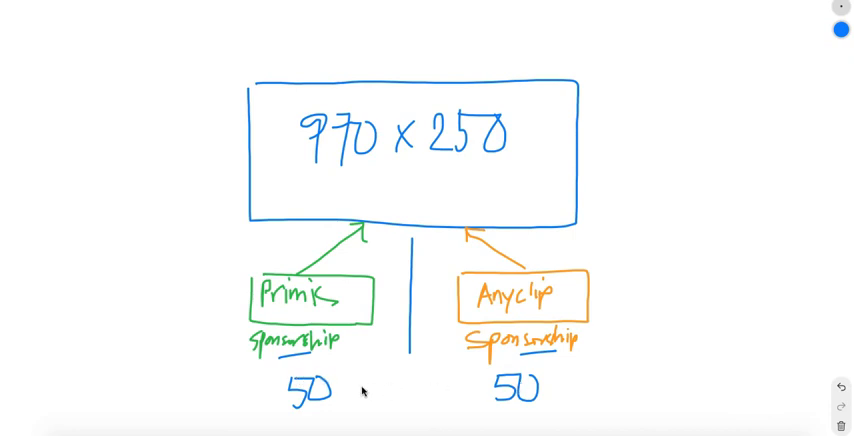
mouse_move(468, 390)
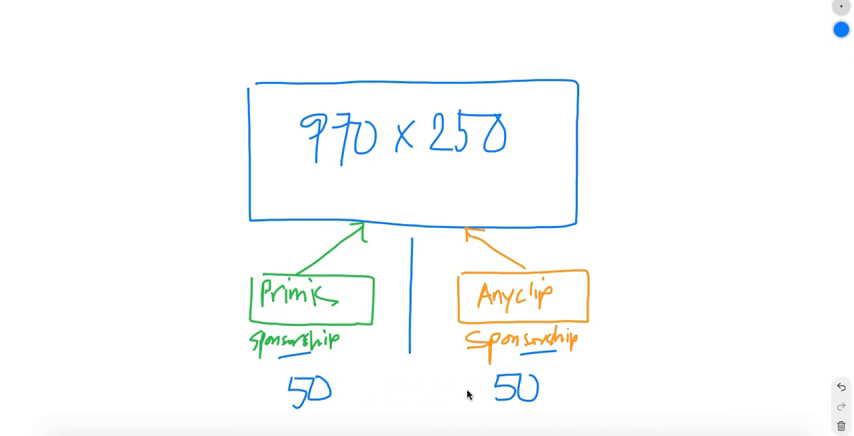